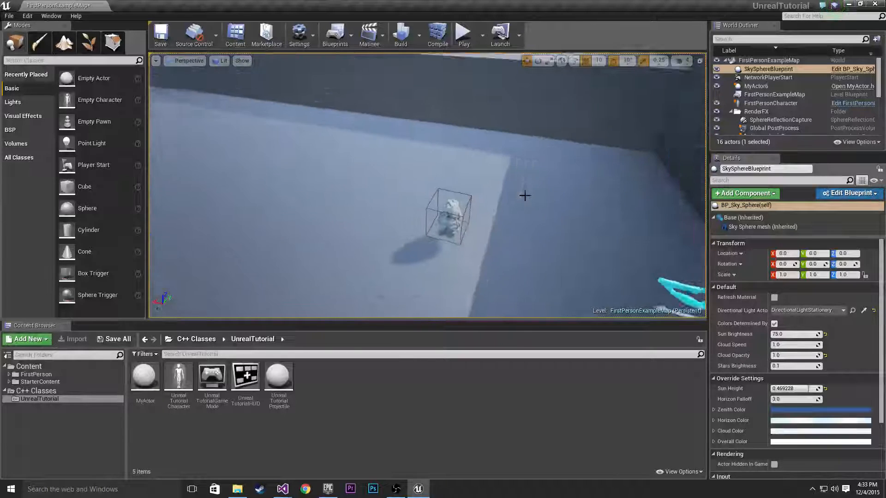
Set a value of 200.0 on the rock actor and open its MyActor.h header in Visual Studio
drag(526, 198, 537, 209)
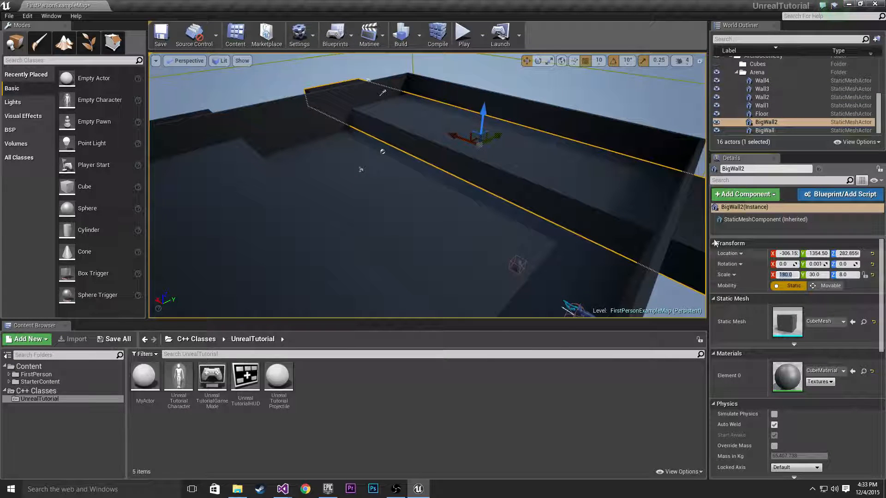
text(200.0)
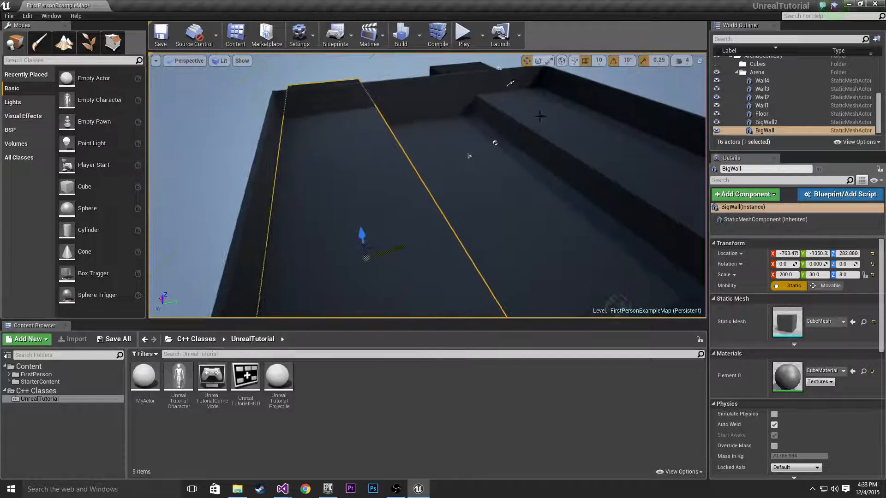
click(462, 35)
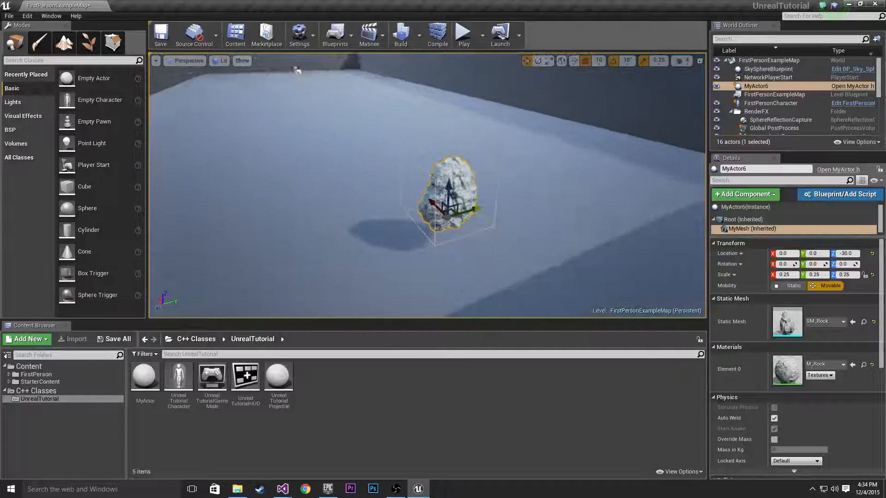
mouse_move(437, 33)
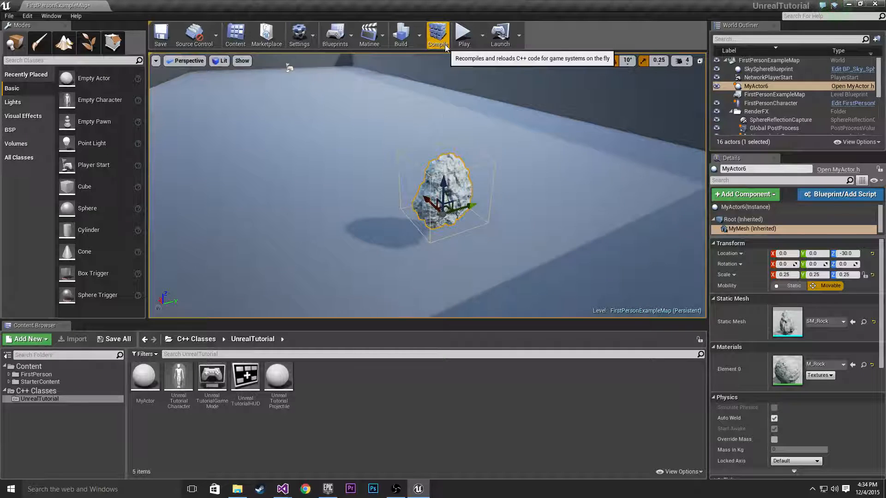
mouse_move(462, 33)
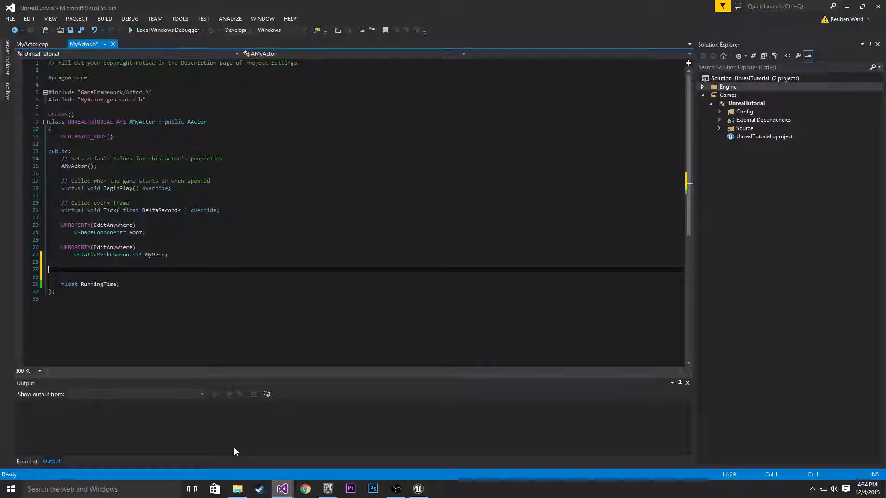
click(32, 44)
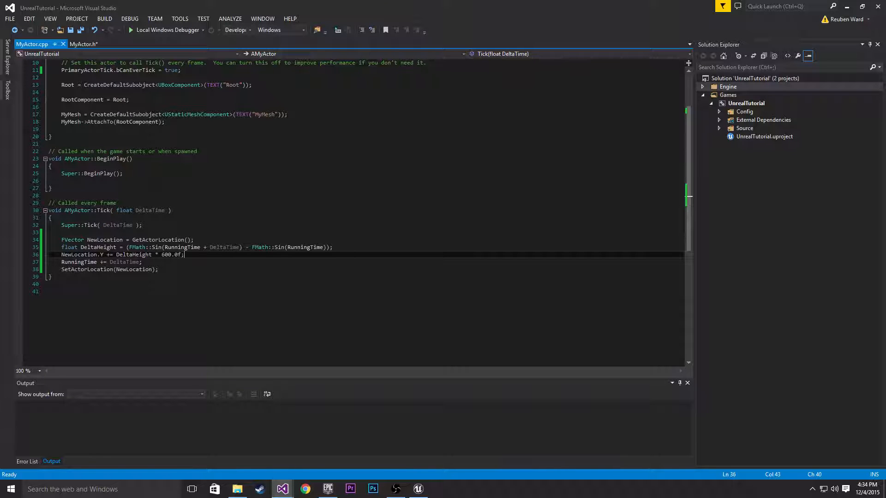
double_click(171, 254)
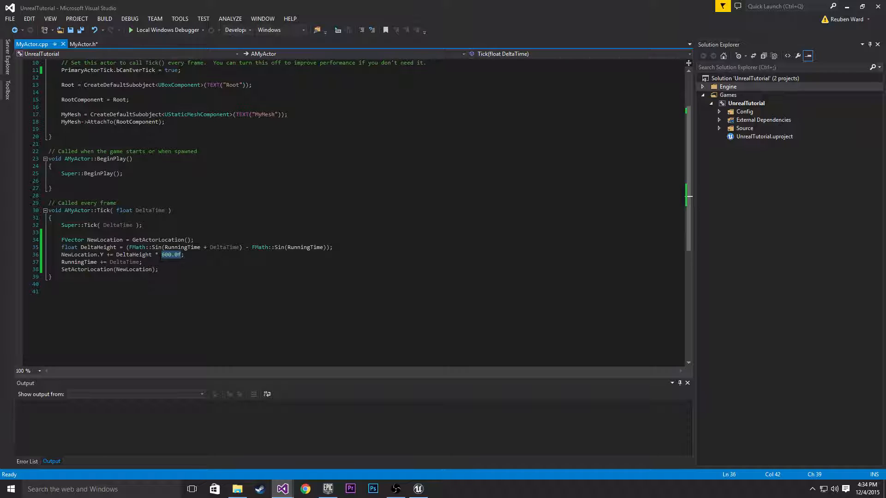
click(83, 44)
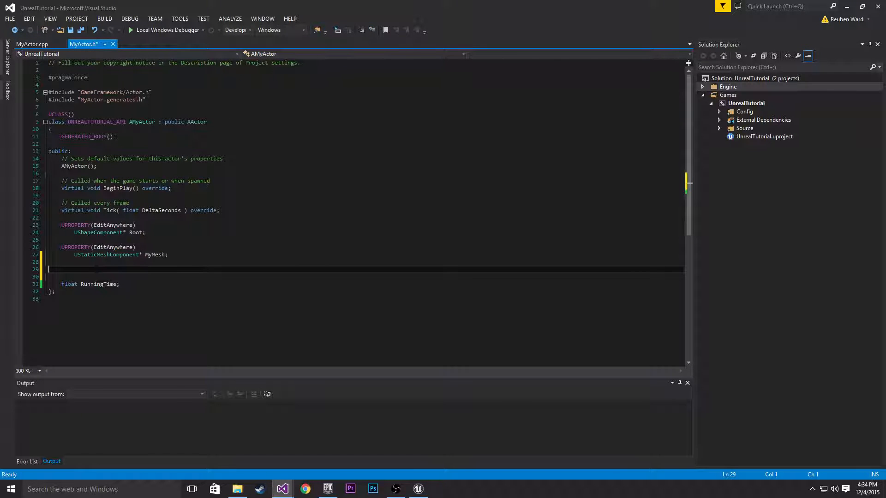
Declare UPROPERTY(EditAnywhere) float SpeedScale in MyActor.h
text(U)
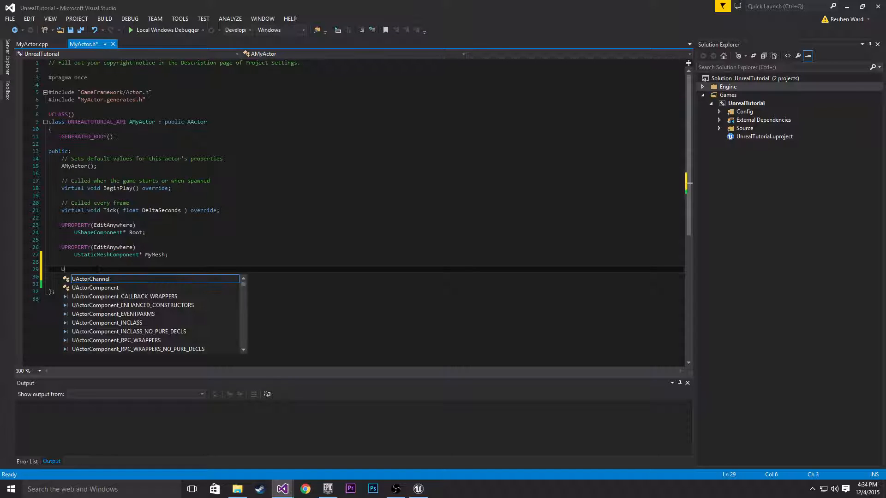
text(PROPERT)
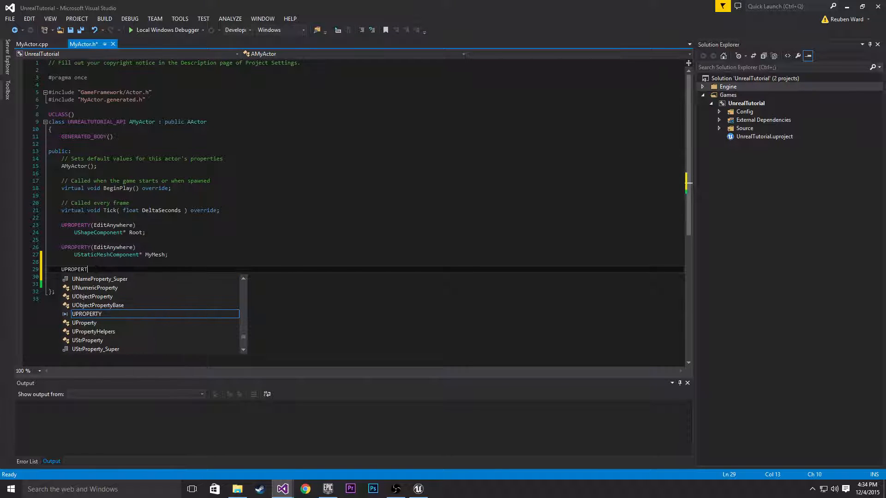
text(())
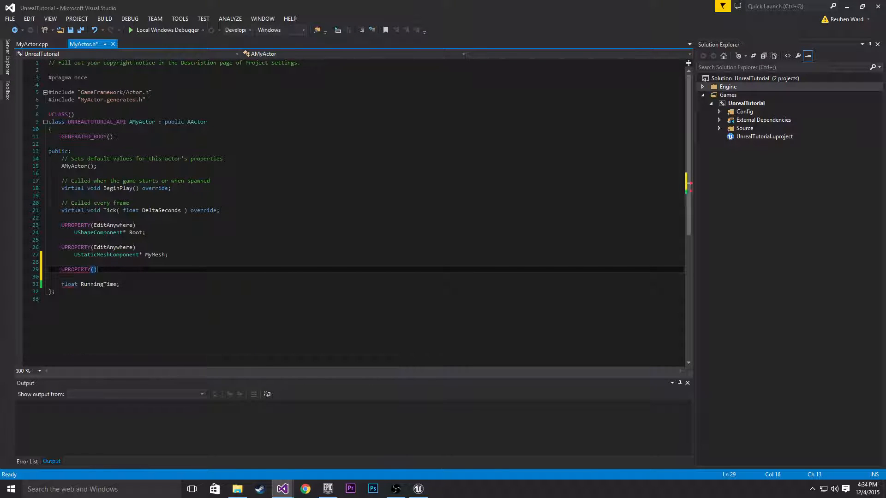
text(EditAnywhere)
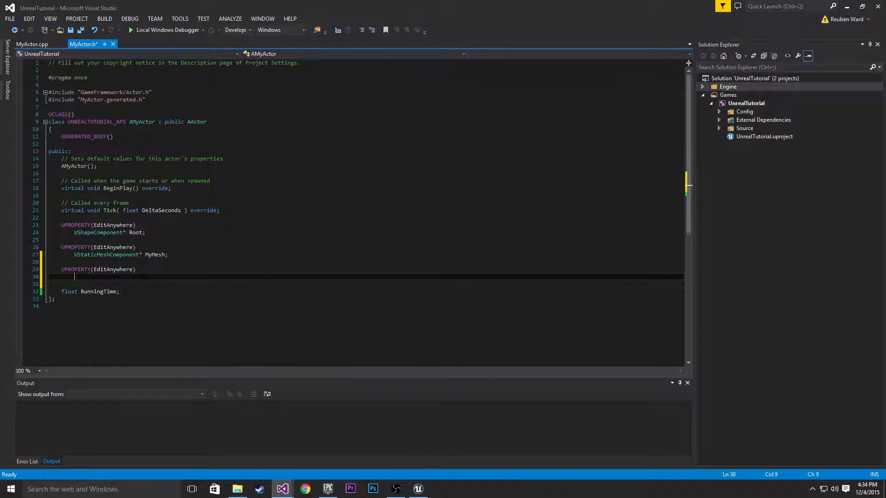
text(float)
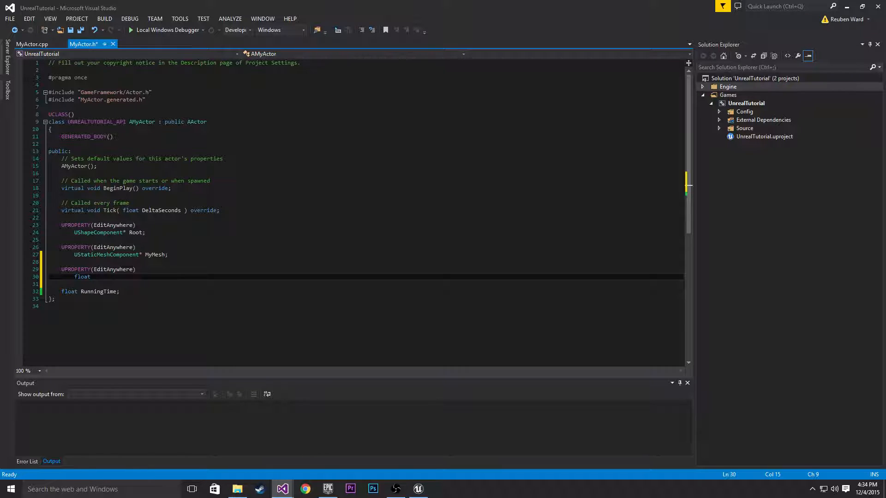
text(Spp)
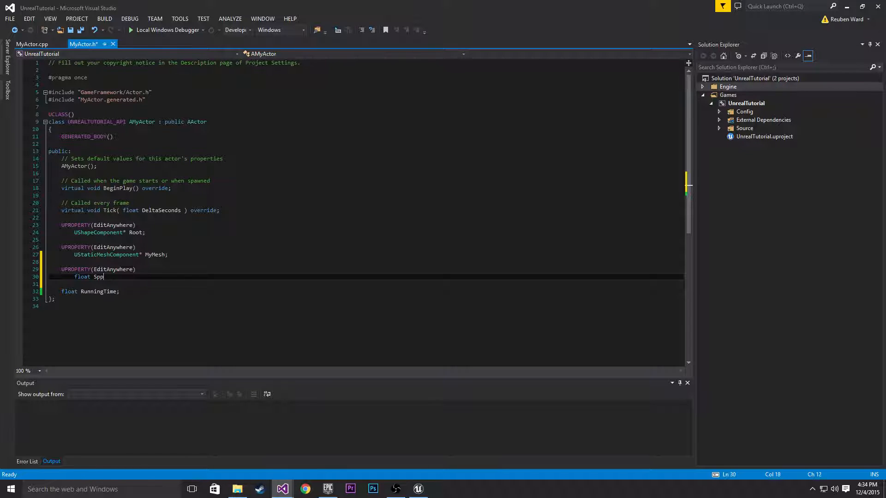
text(eedScale;)
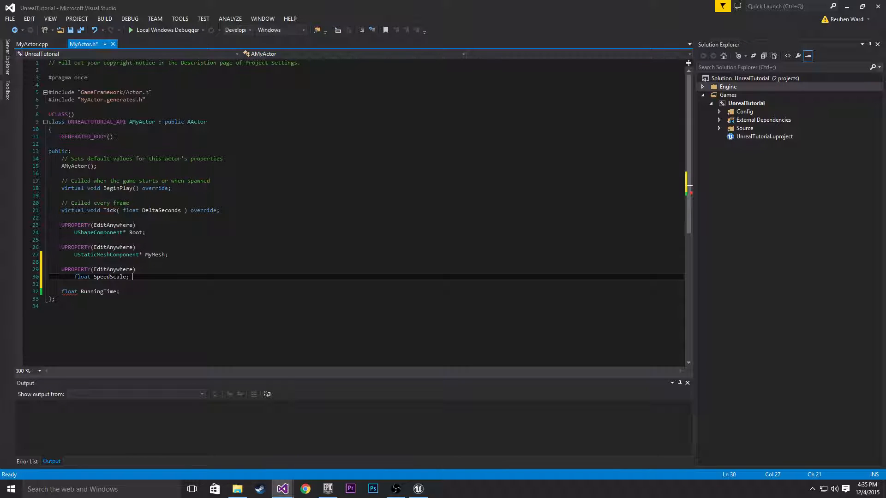
Try an = 0.0f initialiser on SpeedScale, remove it, and return to MyActor.cpp
click(32, 45)
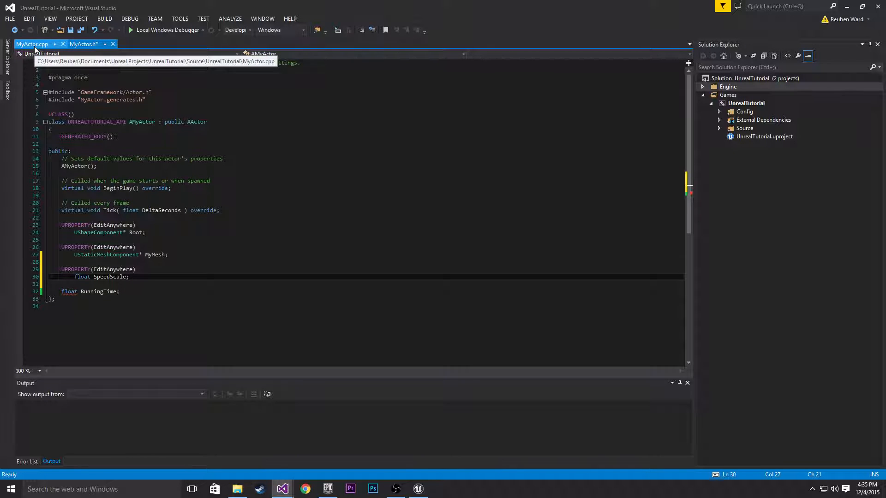
click(84, 44)
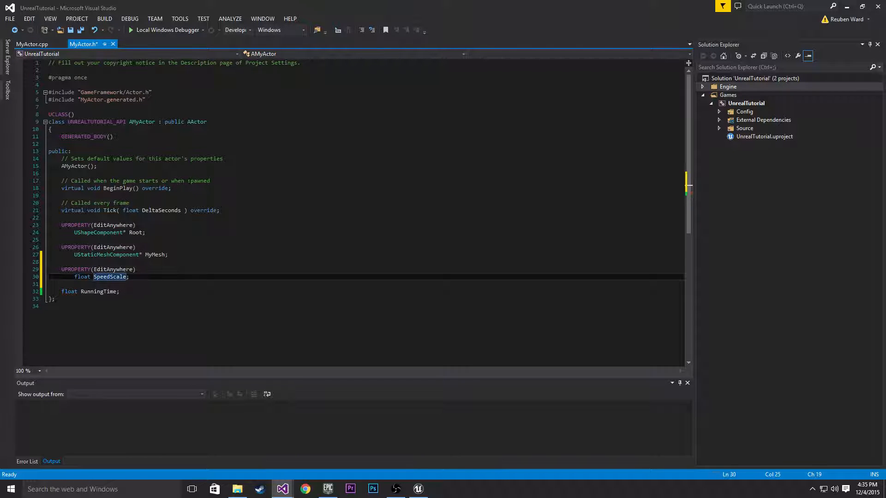
text(= .0)
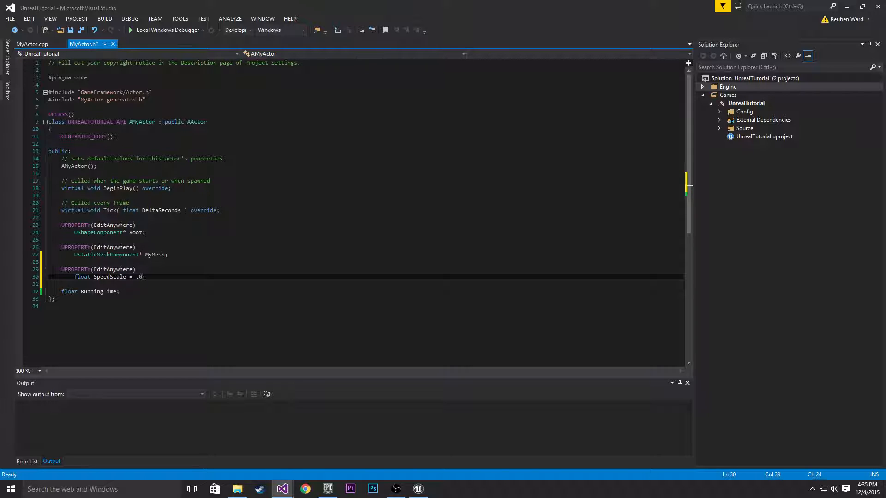
text(0.0f;)
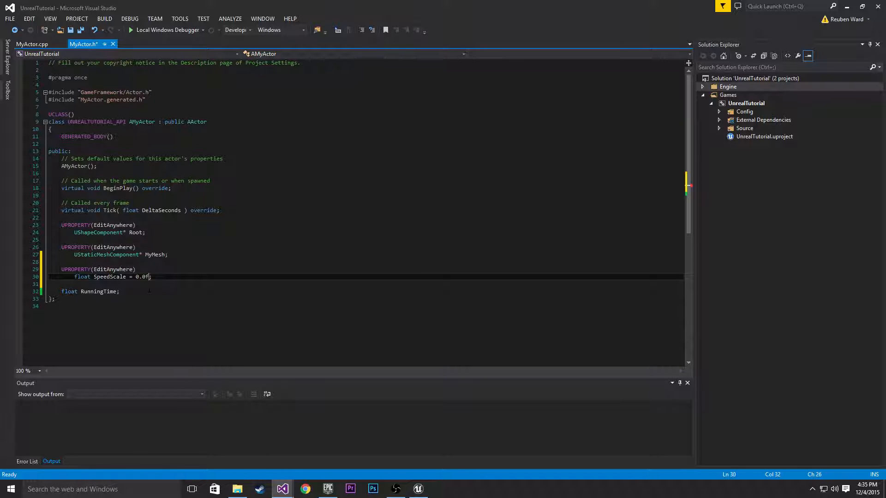
key(Backspace)
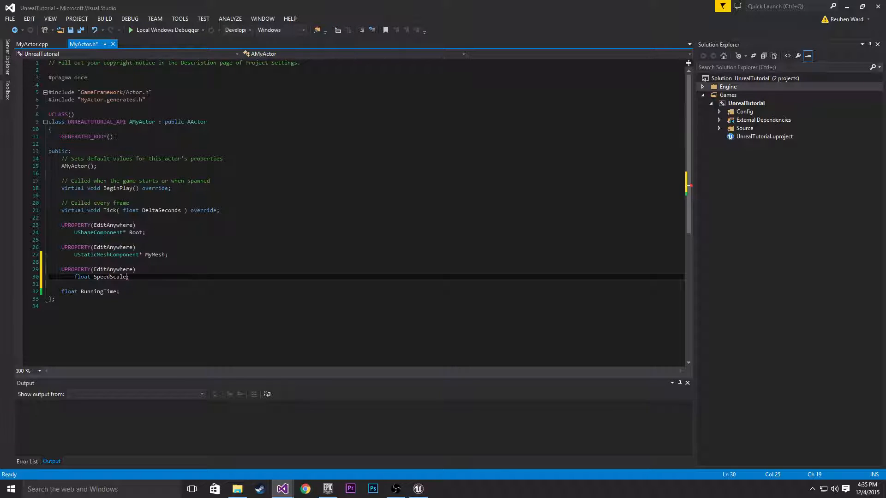
click(33, 44)
text(s)
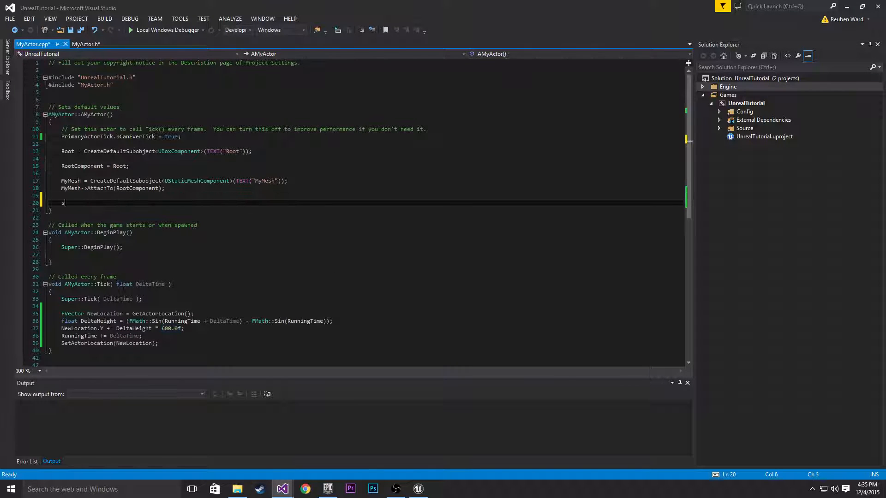
Initialise SpeedScale to 0.0f and make Tick add DeltaHeight * SpeedScale to the Y location
text(peedScale = 0.0f;)
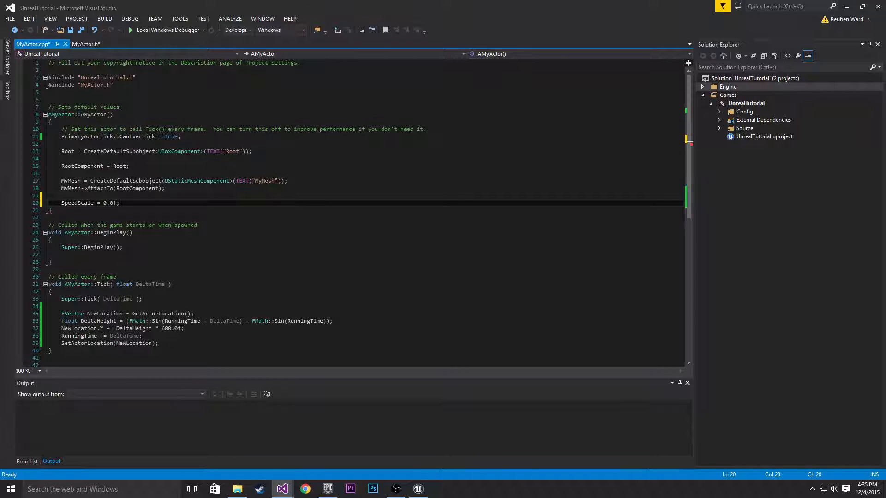
click(85, 45)
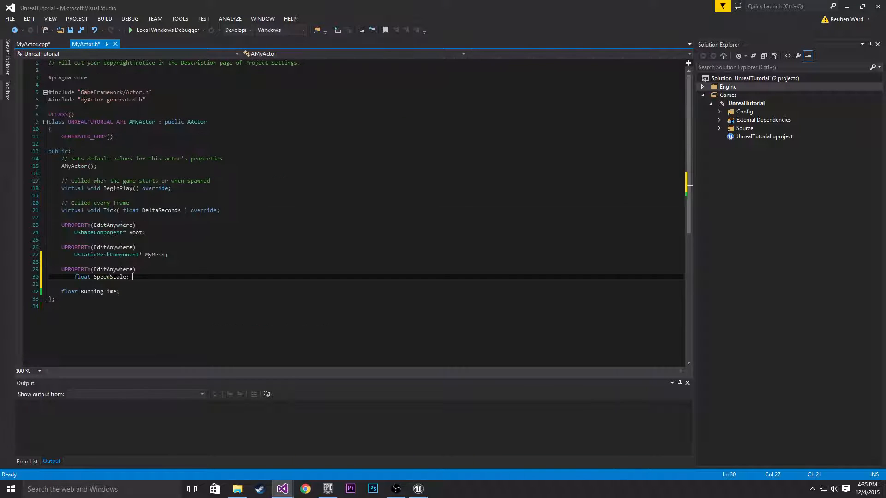
click(33, 44)
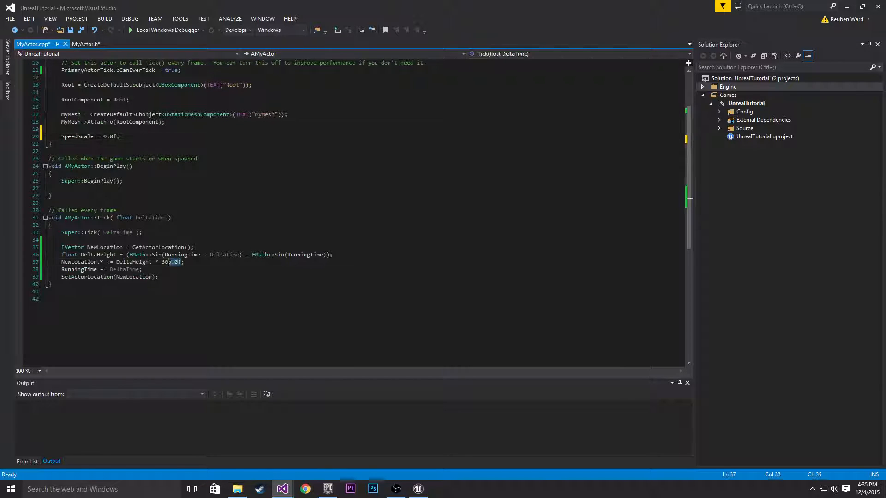
text(spped)
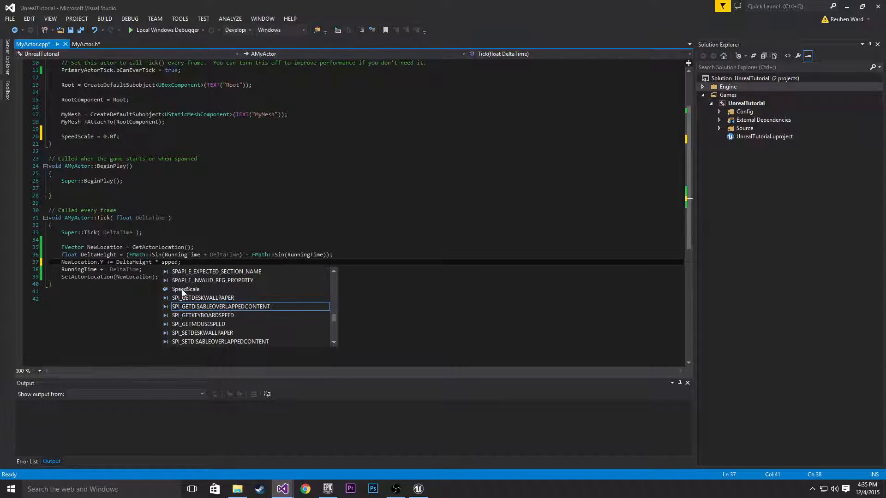
text(SpeedScale)
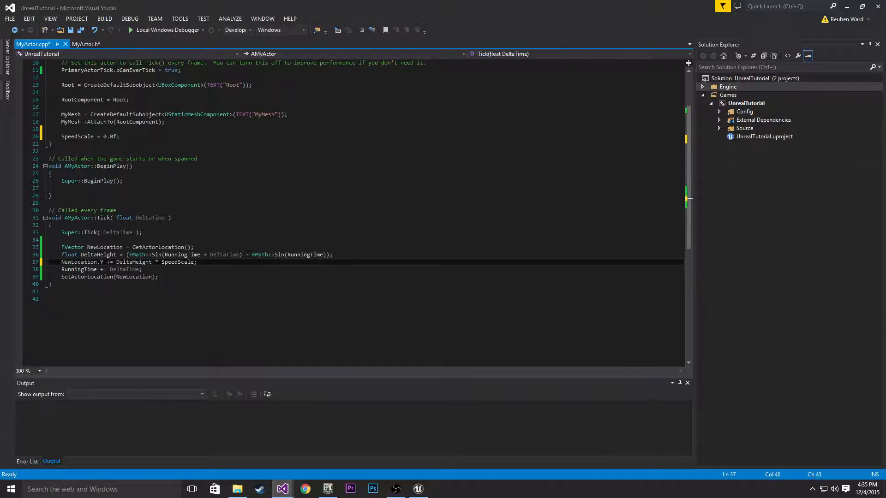
double_click(178, 261)
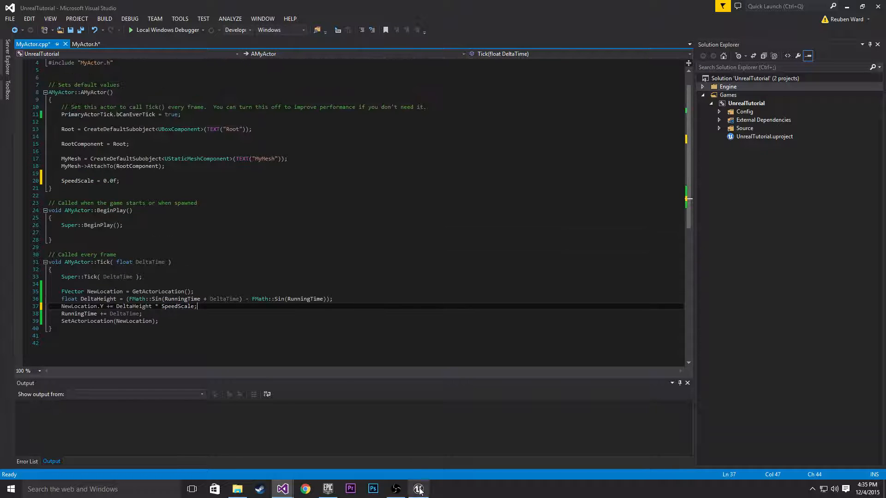
Compile the code in Unreal and set MyActor6's new Speed Scale property to 2000
click(418, 488)
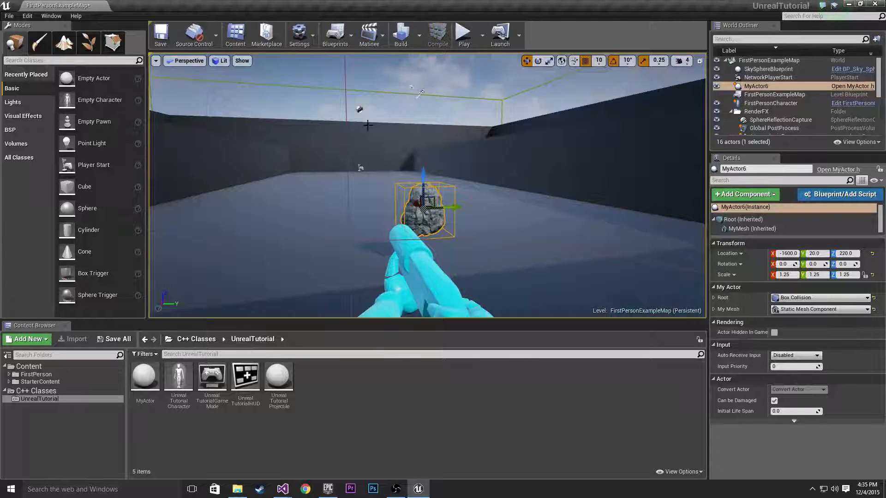
click(437, 33)
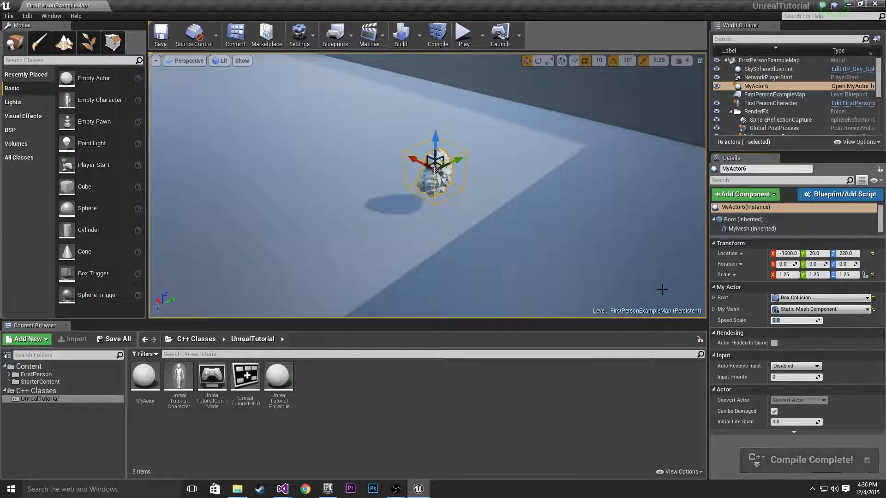
text(2000)
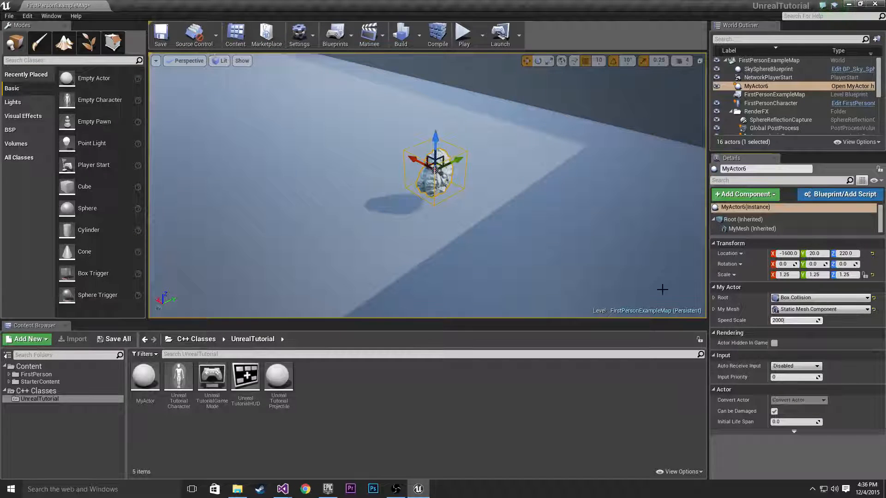
mouse_move(437, 35)
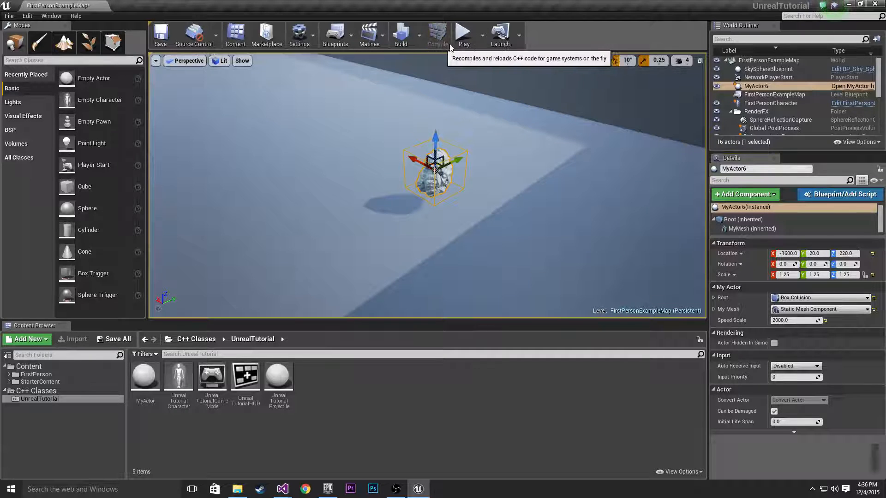
click(437, 34)
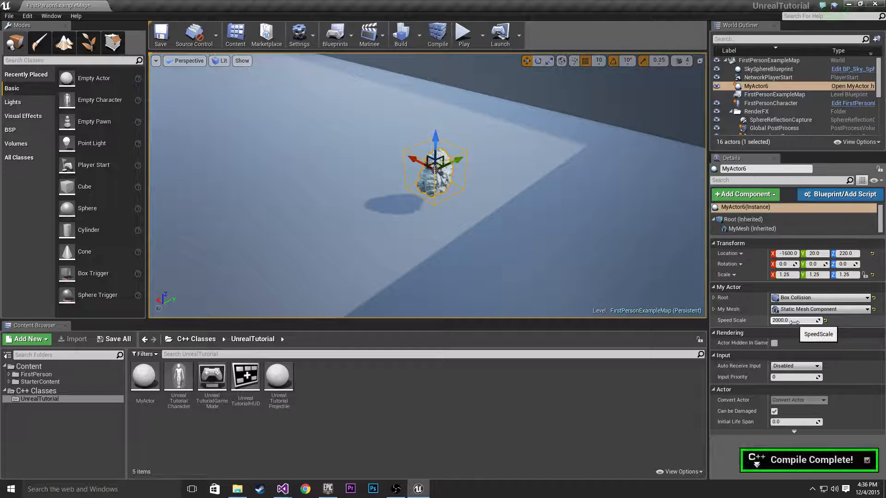
click(463, 35)
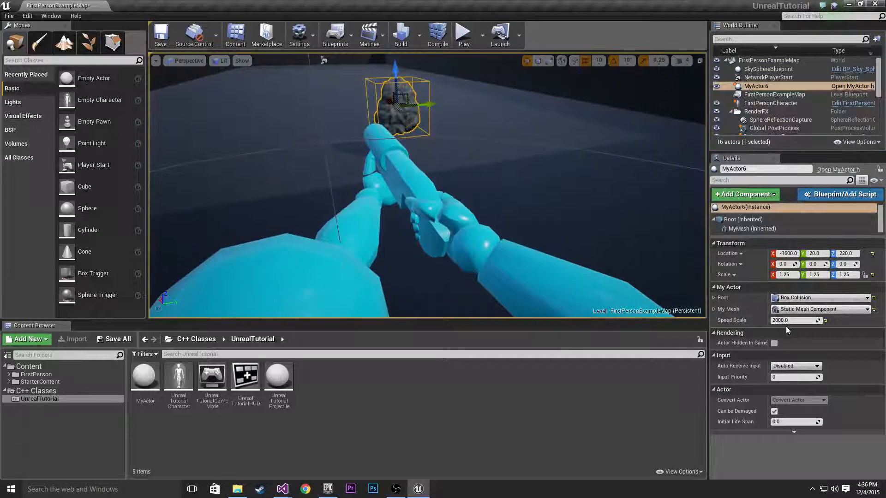
Lower the rock's Speed Scale to 600 and duplicate it as a second rock, MyActor7
text(500)
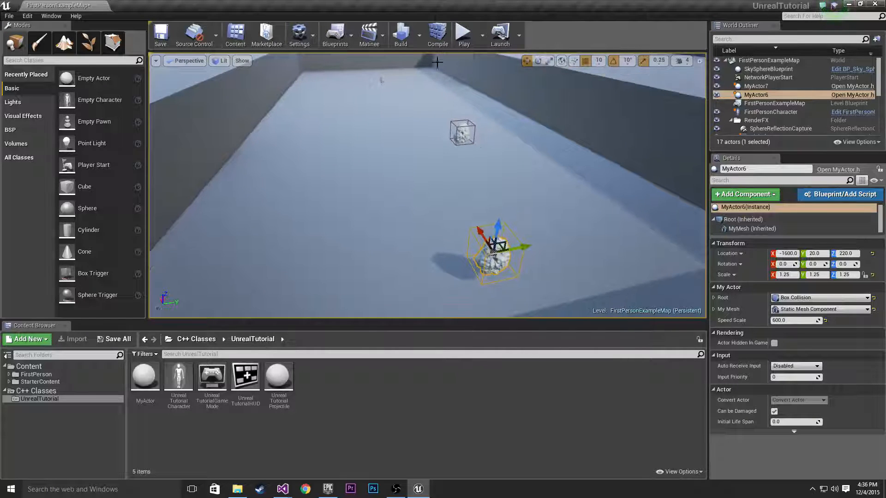
click(463, 33)
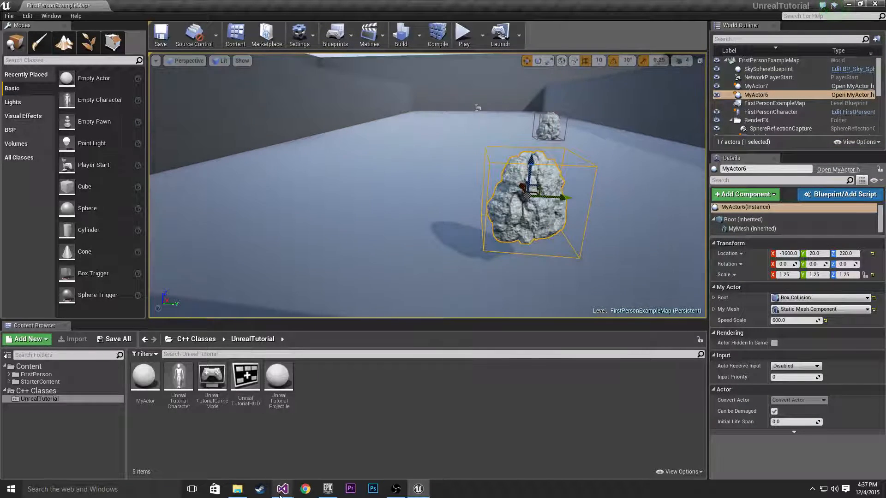
Rename the Root component to Box and declare it as UShapeComponent* Box in the header
click(282, 488)
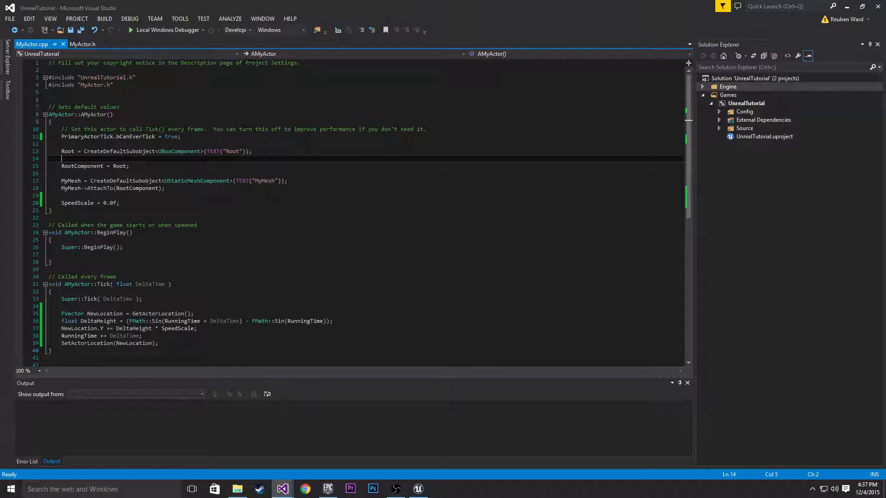
double_click(68, 151)
text(Box)
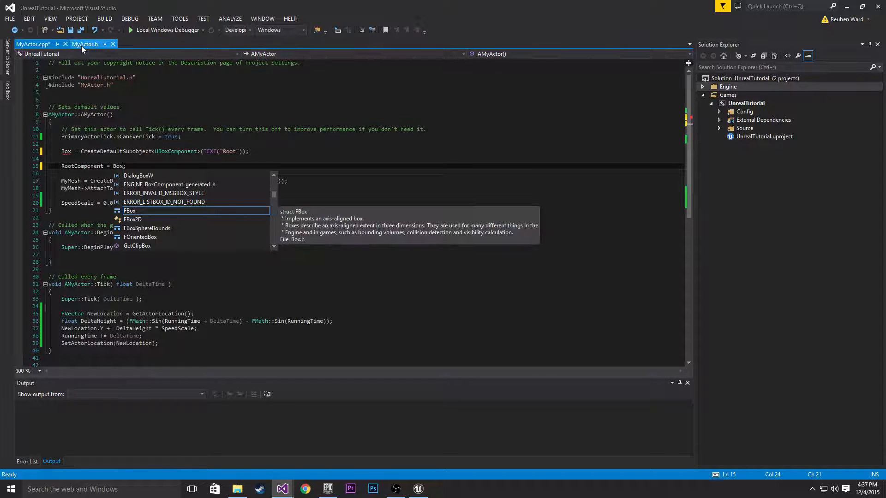
click(85, 45)
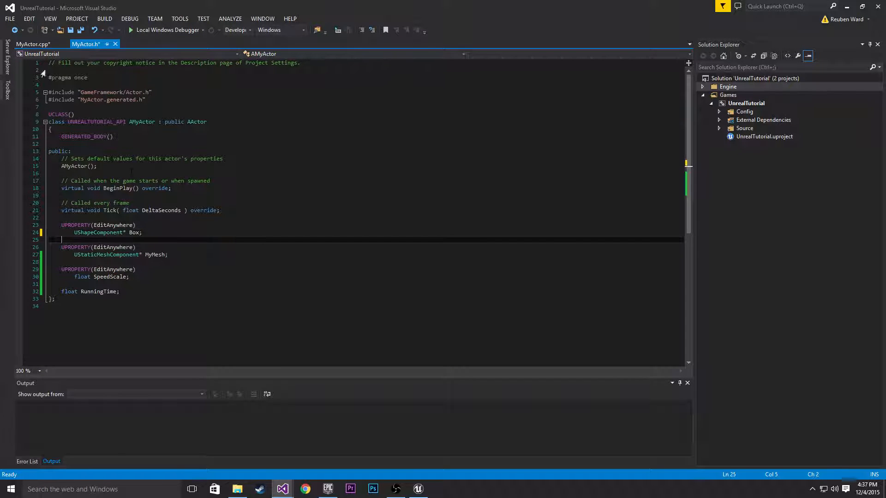
click(33, 45)
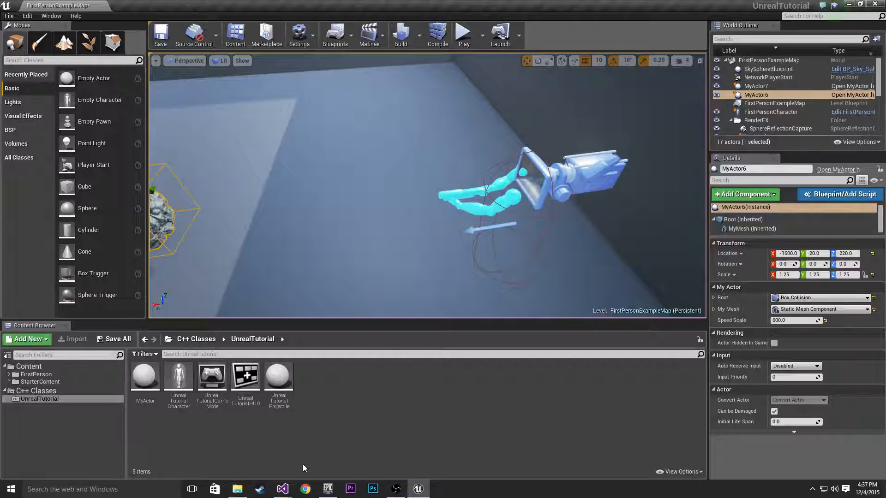
Check FirstPersonCharacter's starting Location (about -2041, -99, 236) in the level
click(282, 489)
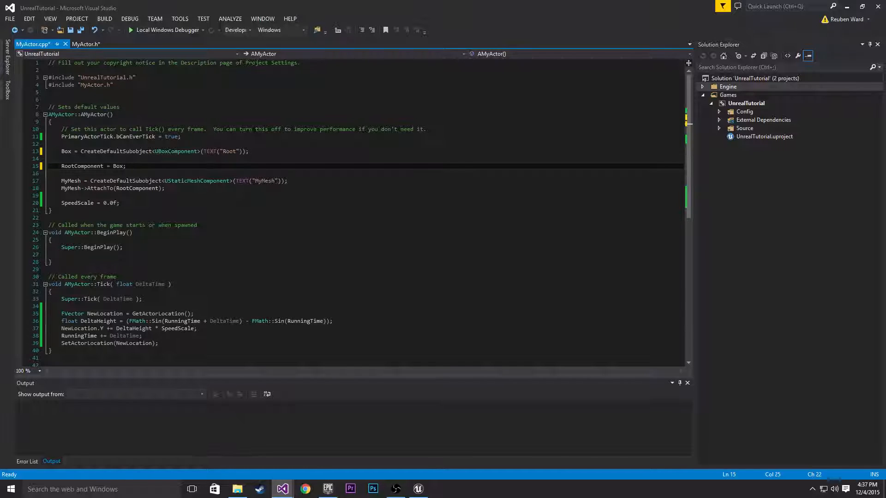
click(85, 44)
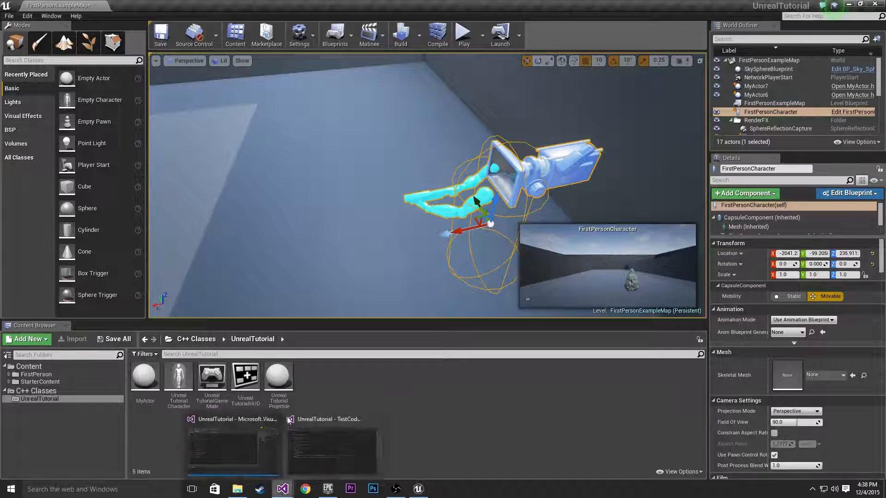
Declare FVector PlayerStartingLocation = FVector(-2041.0f, -100.0f, 235.0f) below SpeedScale
click(282, 488)
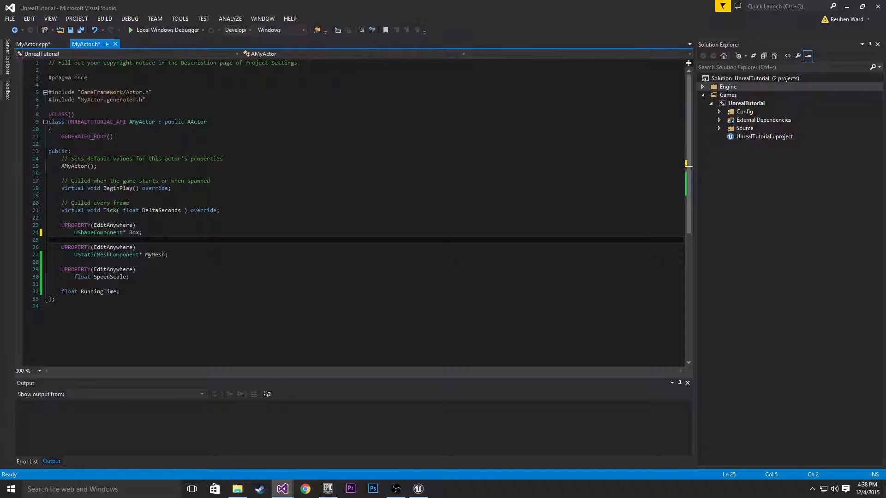
click(85, 292)
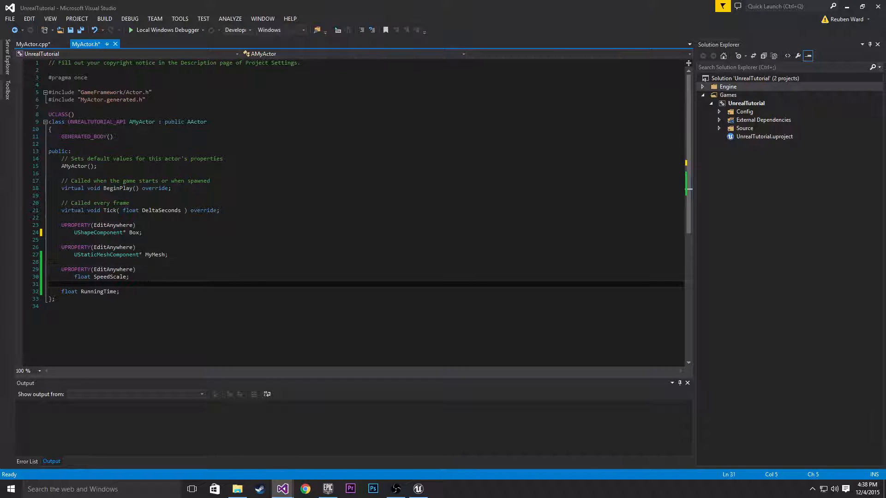
text(FVector PlayerSta)
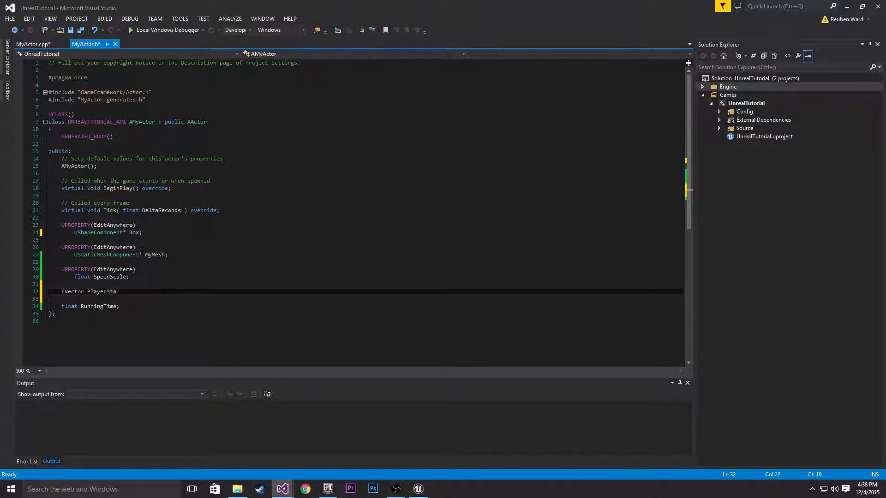
text(rtingLocation = FVector(-);)
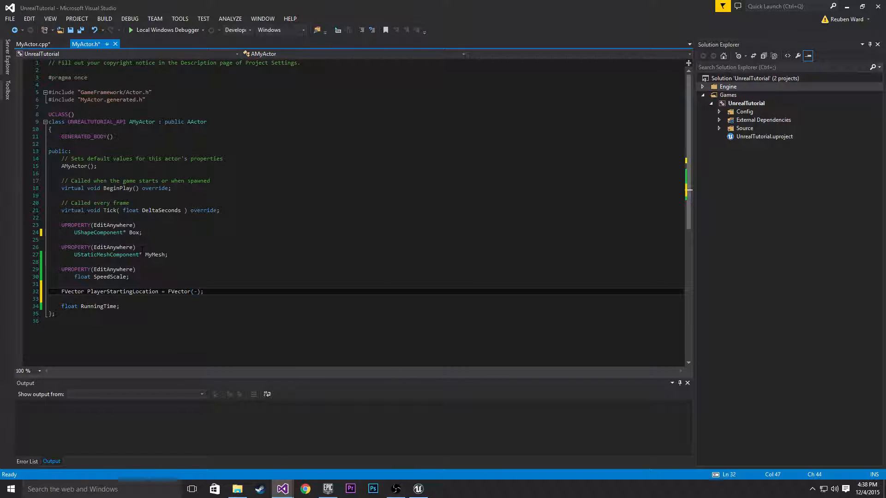
text(2041.0f,)
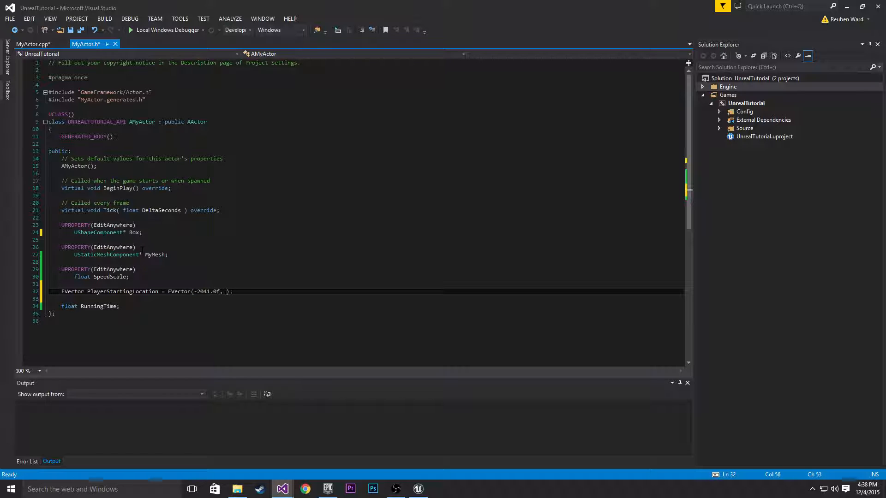
text(-100.0f,)
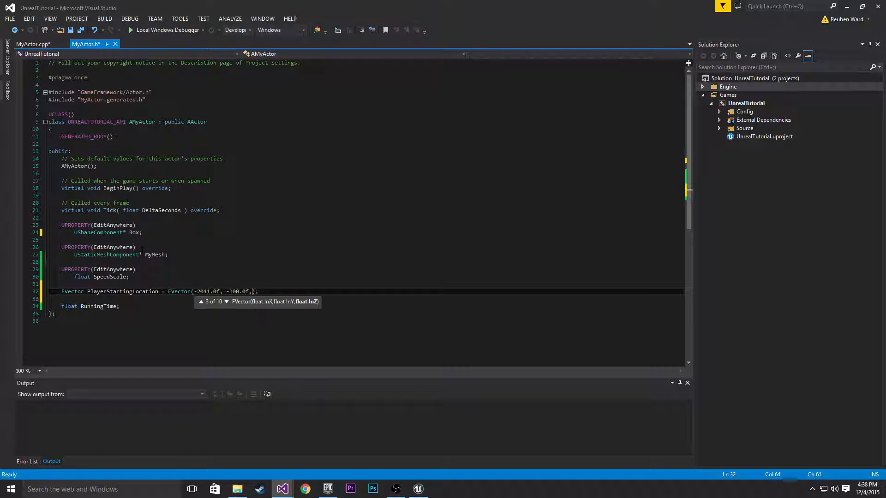
text(235.0f)
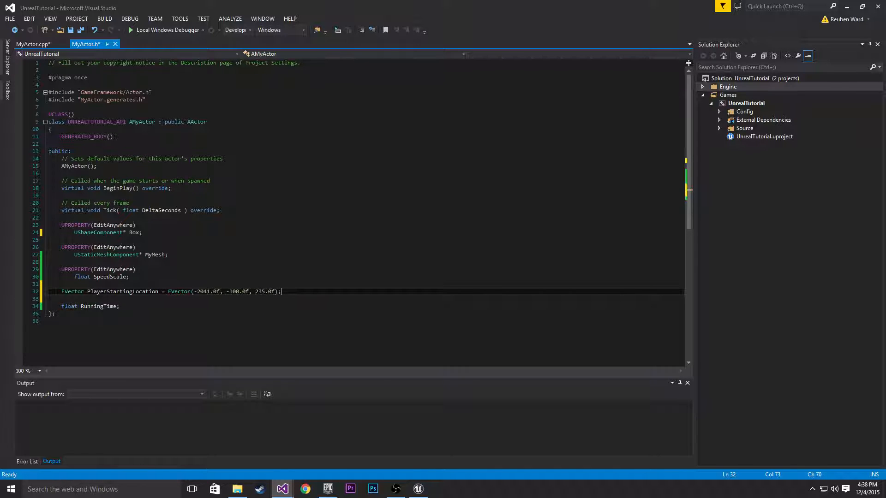
mouse_move(301, 448)
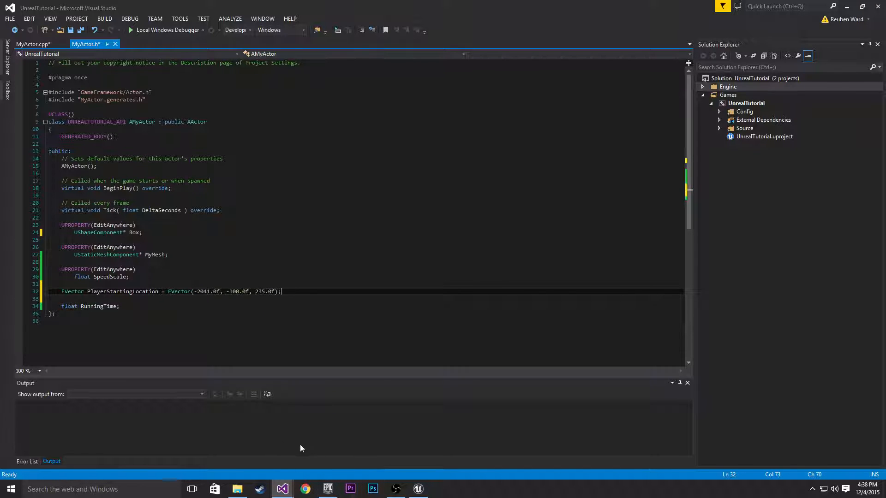
click(418, 488)
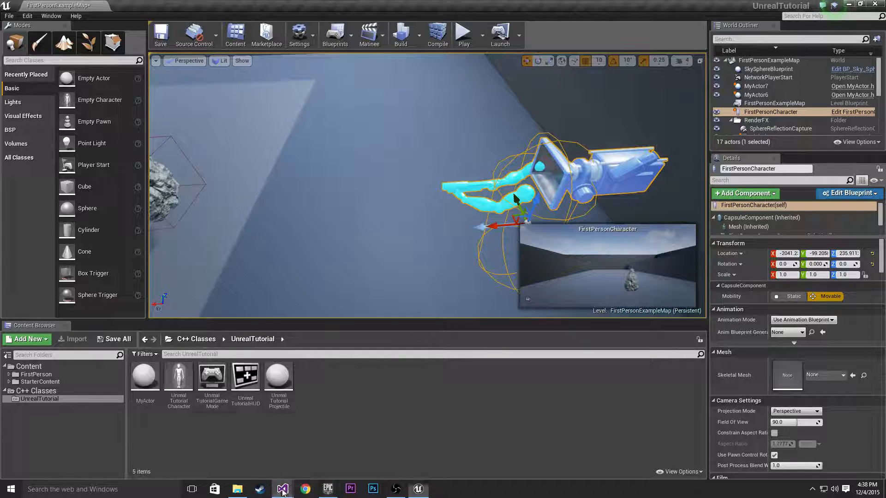
click(282, 488)
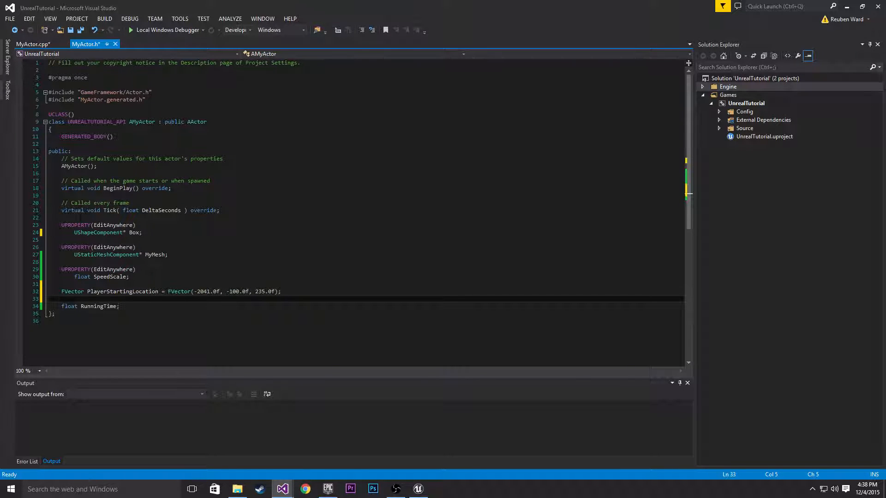
Add Box->bGenerateOverlapEvents = true; after creating the Box component in the constructor
click(32, 45)
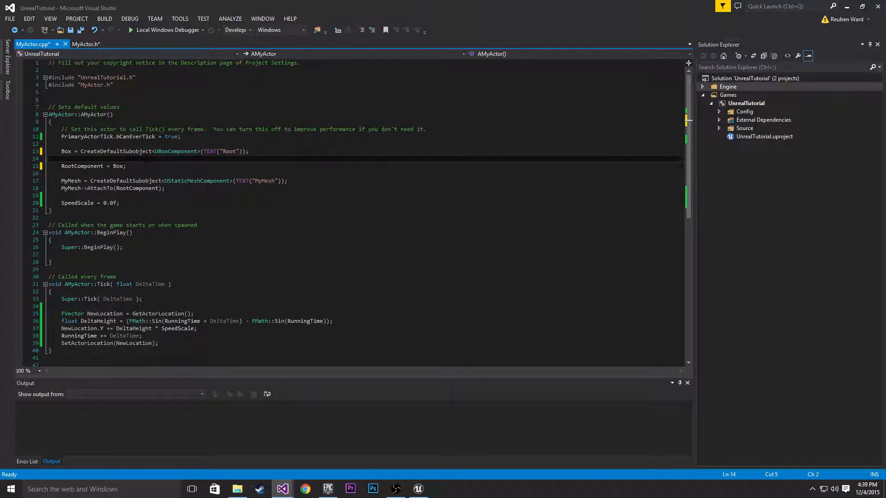
text(B)
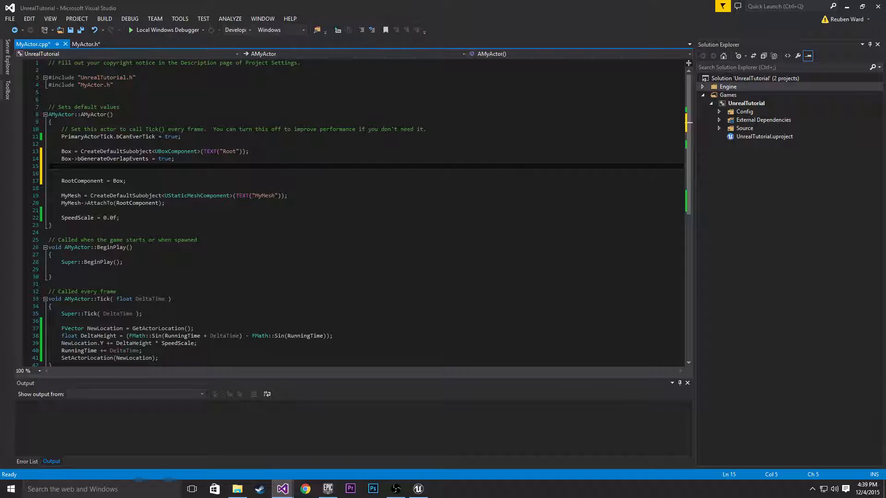
click(85, 45)
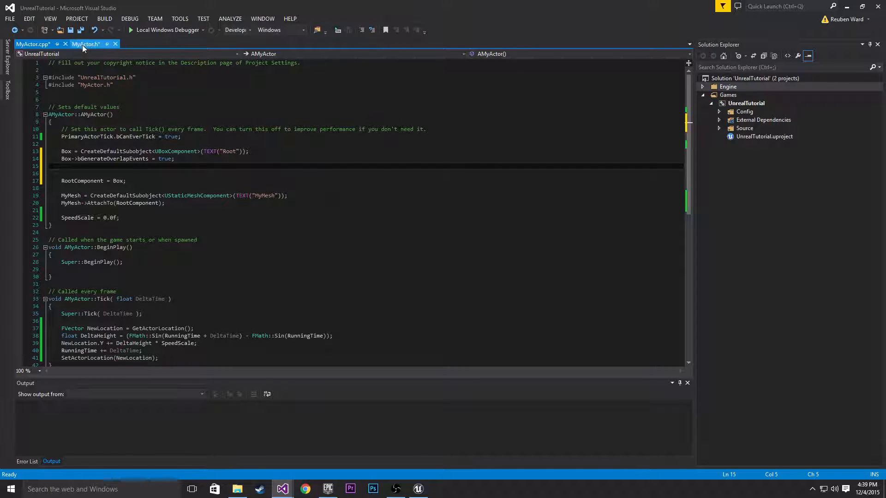
mouse_move(85, 44)
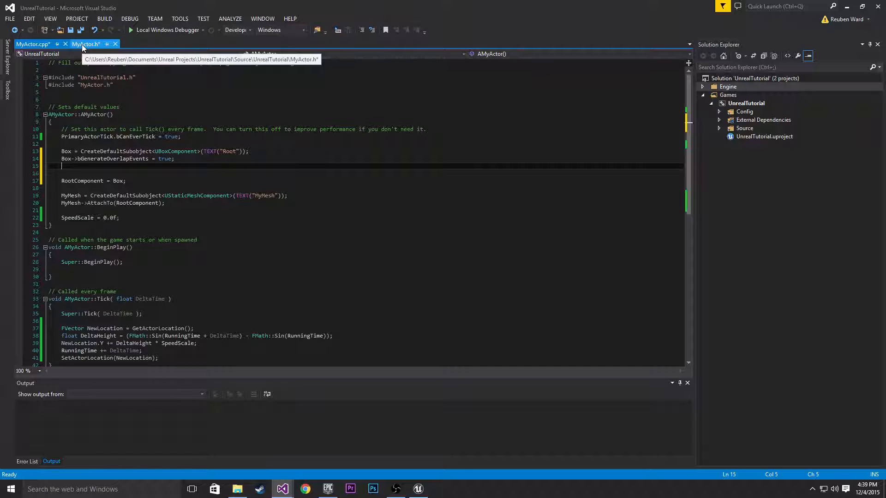
Review the UFUNCTION TriggerEnter overlap declaration in MyActor.h
click(86, 45)
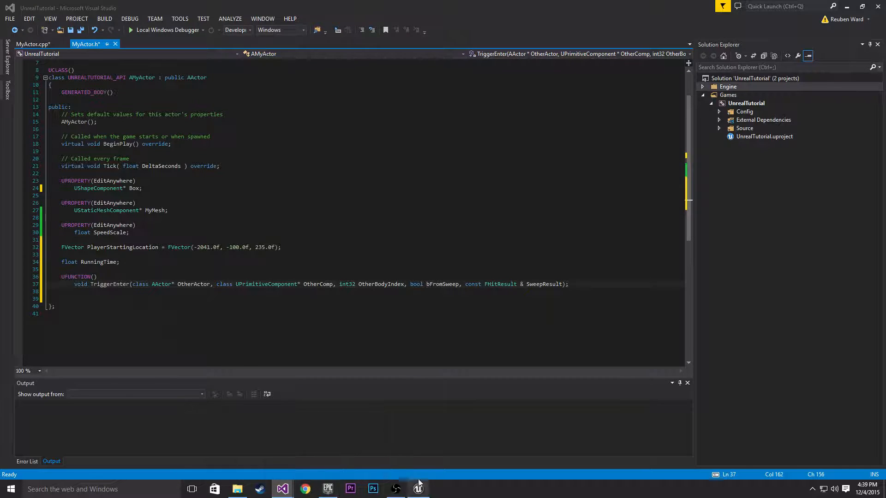
click(418, 488)
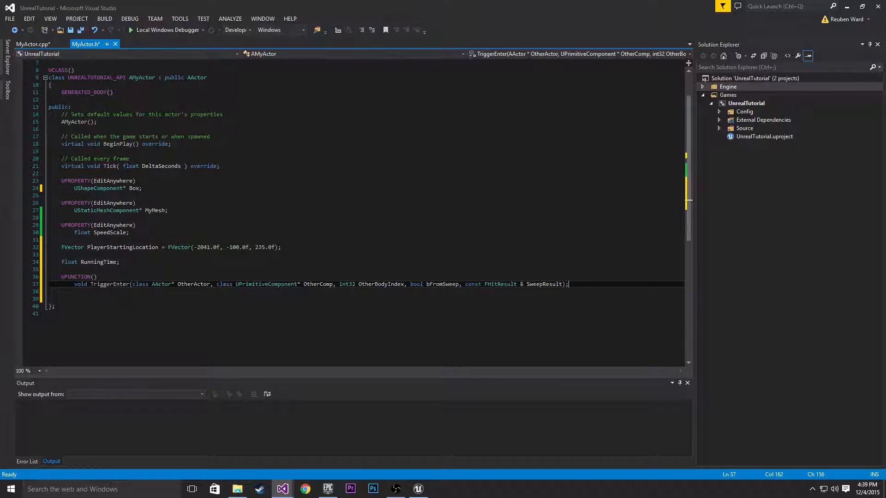
double_click(109, 284)
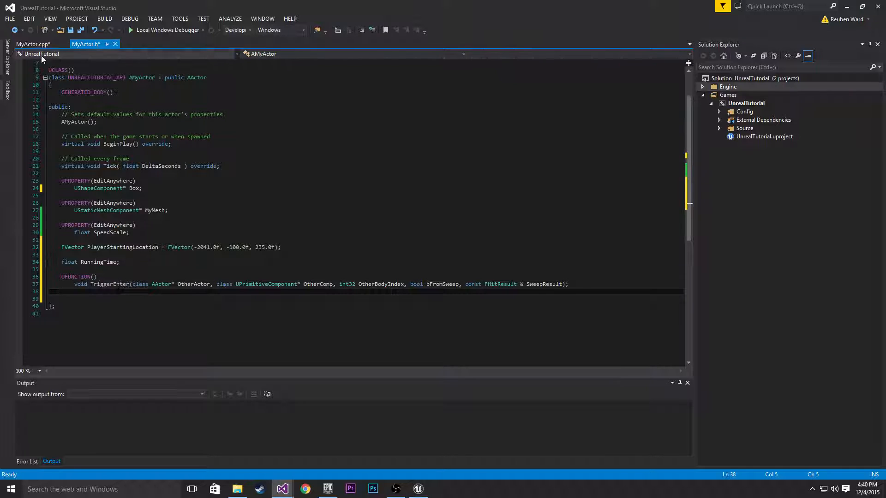
In MyActor.cpp's constructor add Box->OnComponentBeginOverlap.AddDynamic(this, &AMyActor::TriggerEnter);
click(32, 44)
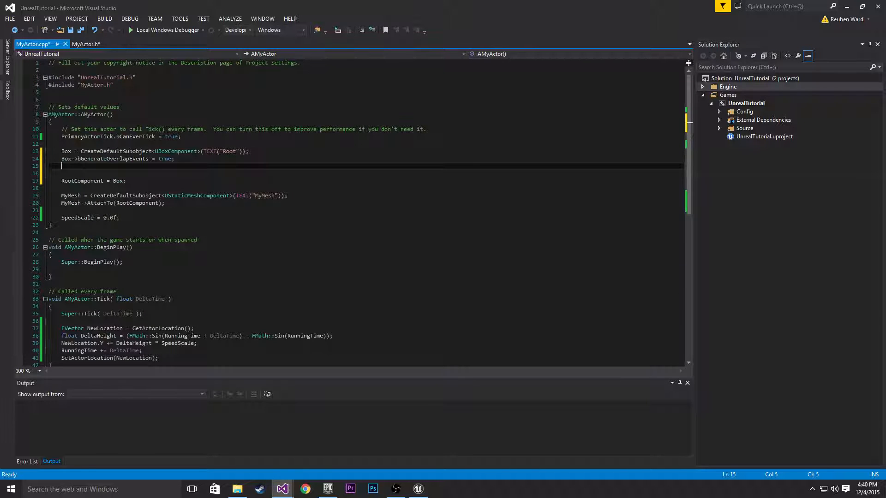
text(Bio)
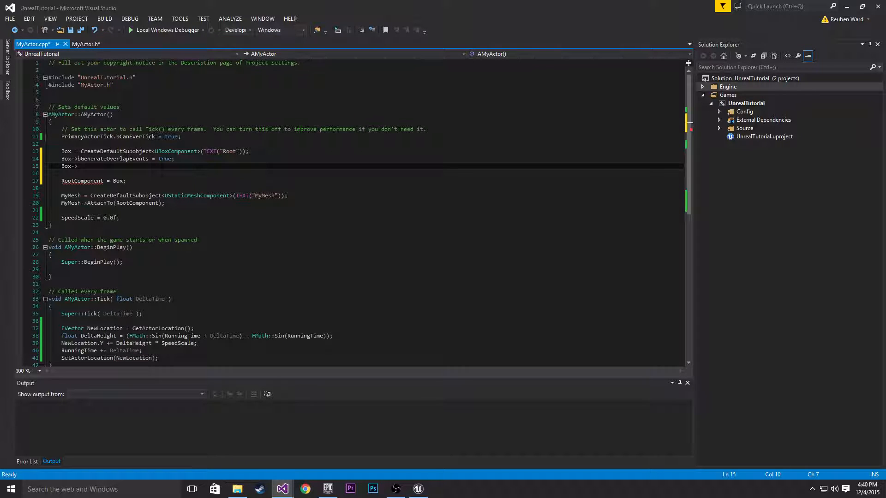
text(OnComponentBeginOverlap.A)
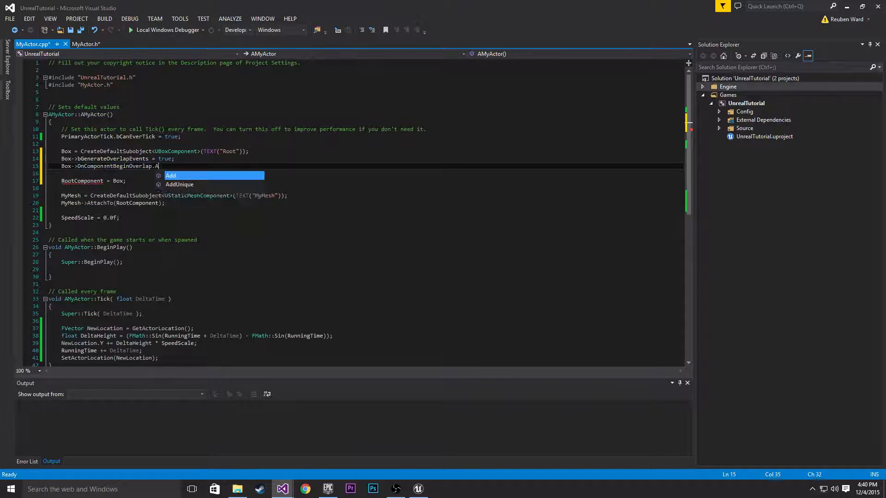
text(ddDynamic)
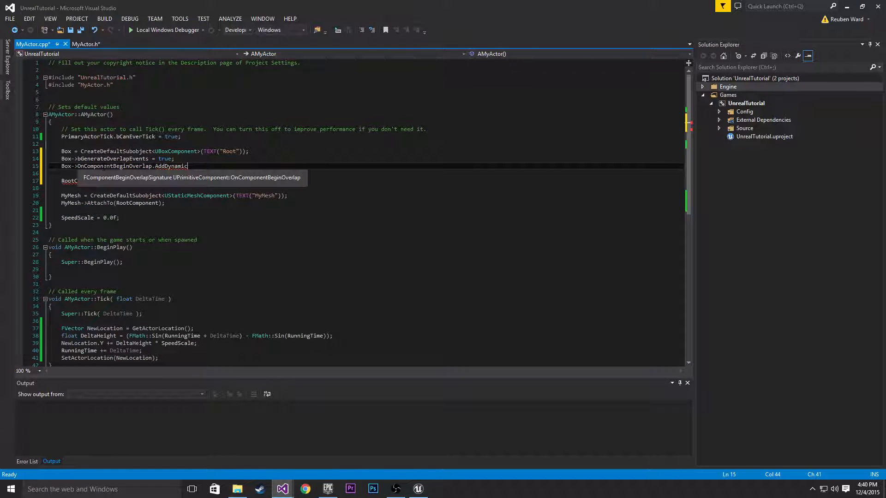
text(();)
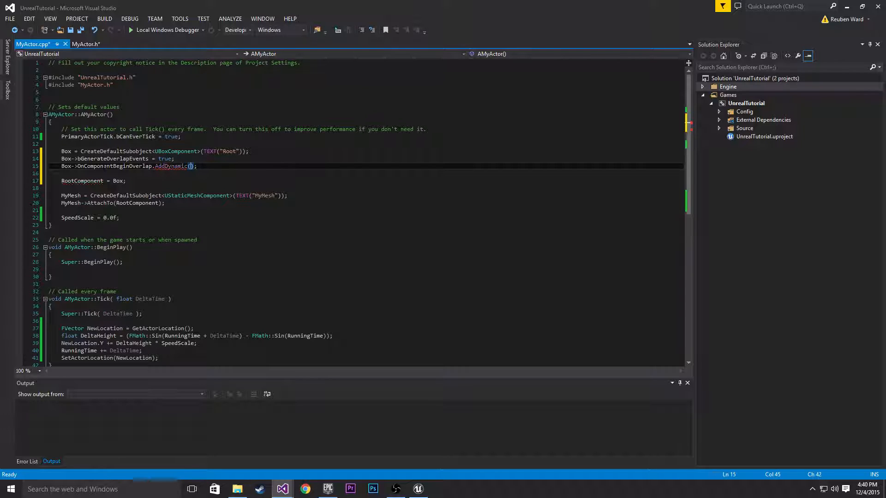
text(this,)
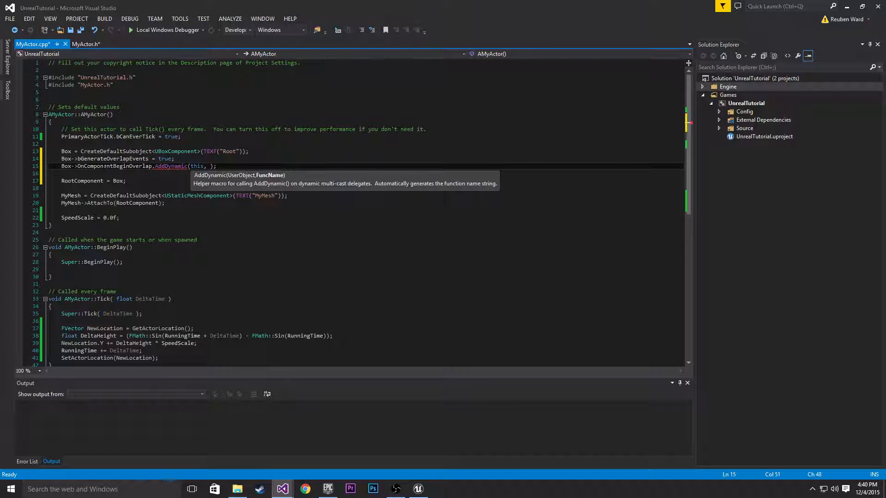
text(&AMyActor)
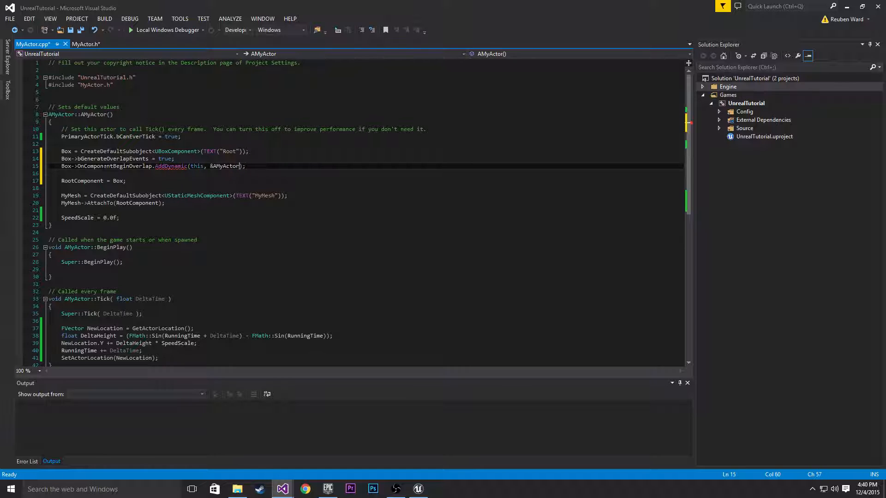
text(::)
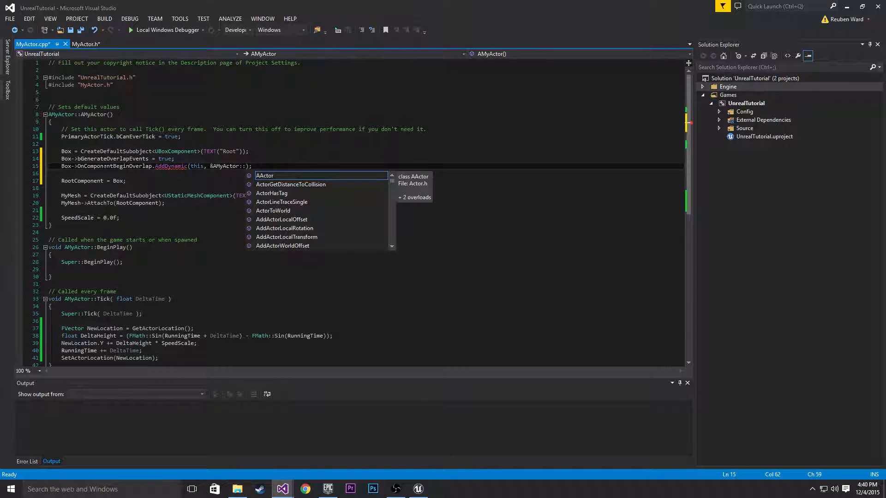
text(Trigger)
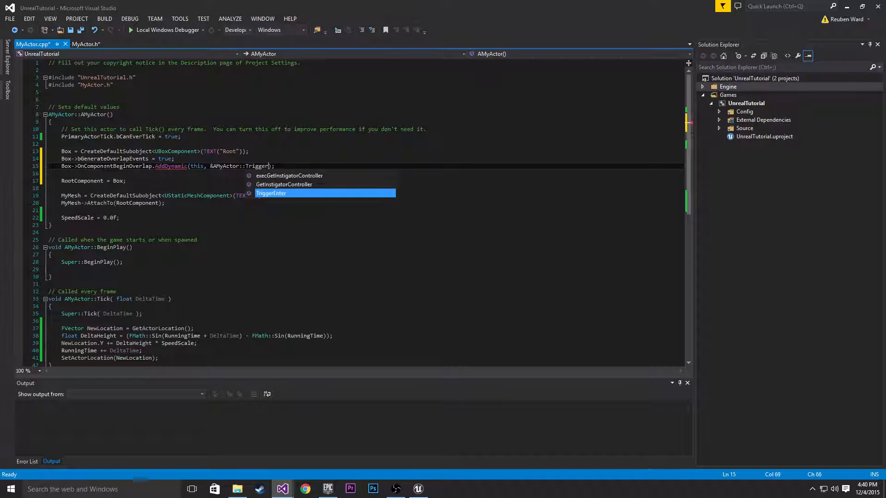
key(Tab)
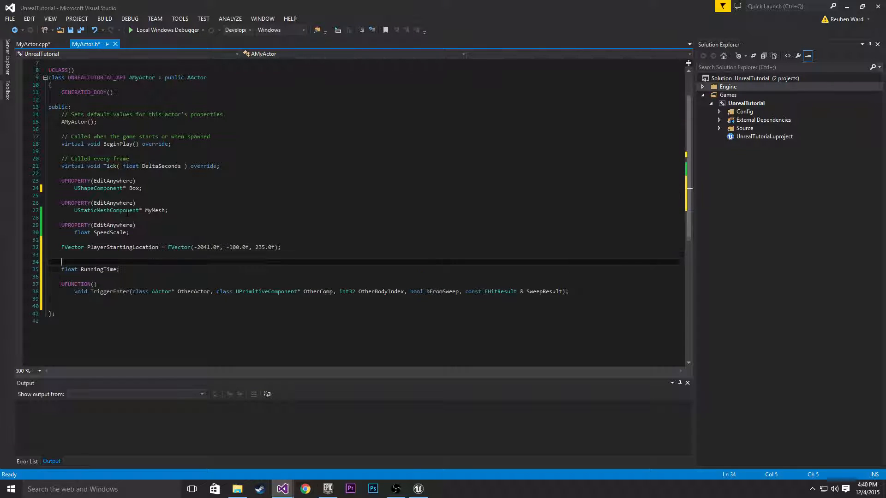
Declare FVector BoxSize = FVector(1.5f,1.5f,1.5f); in MyActor.h after PlayerStartingLocation
text(FVec)
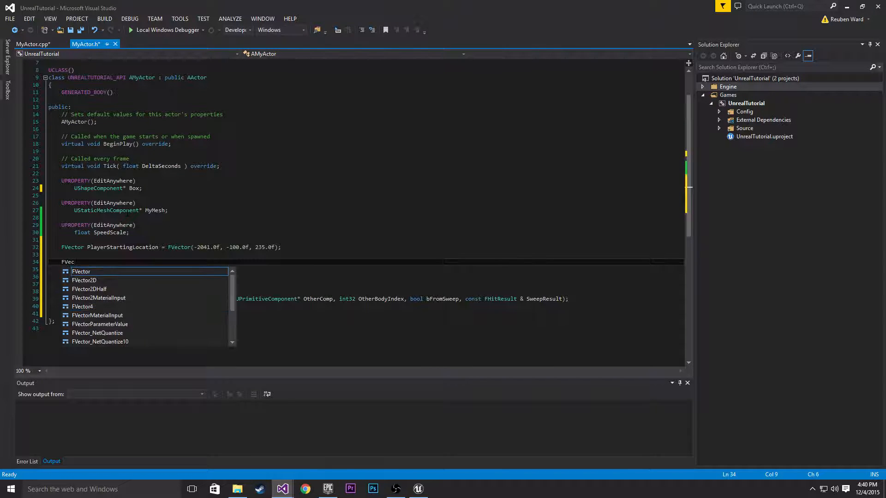
key(backspace)
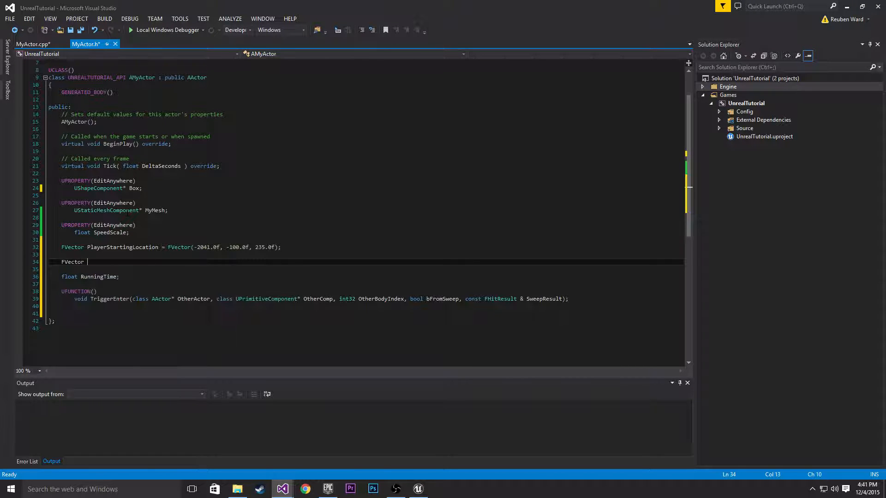
text(BoxSi)
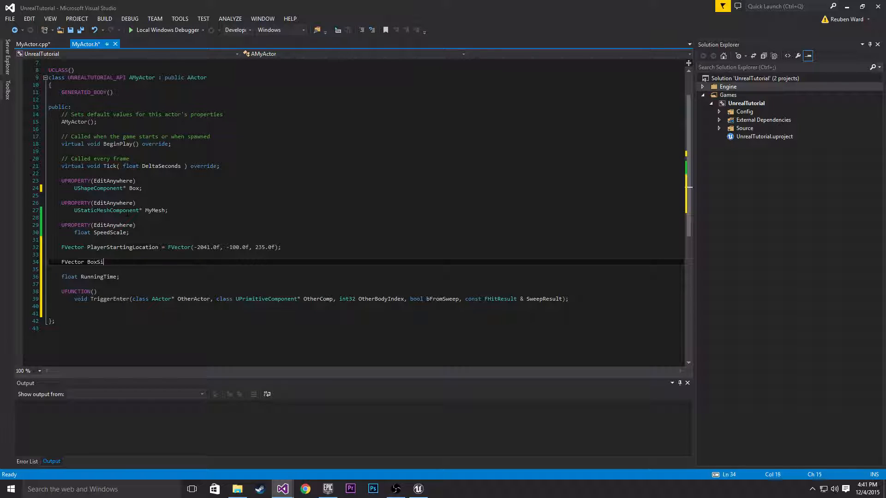
text(= FVector();)
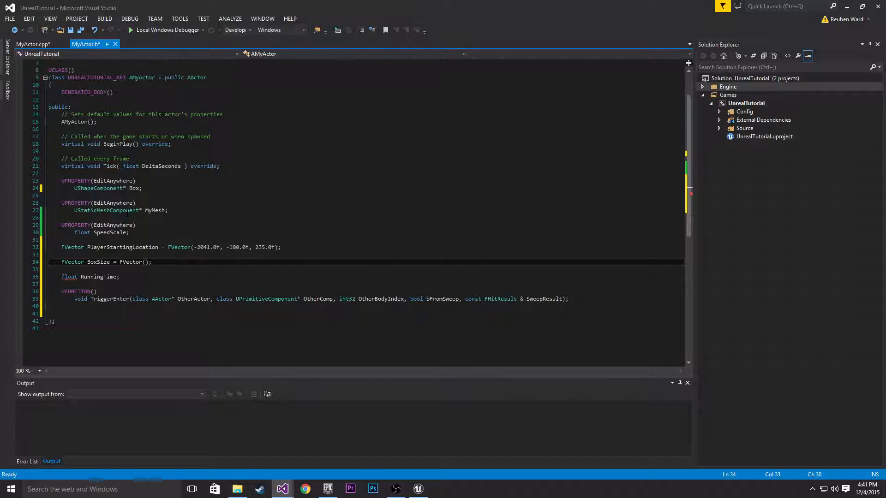
text(1.)
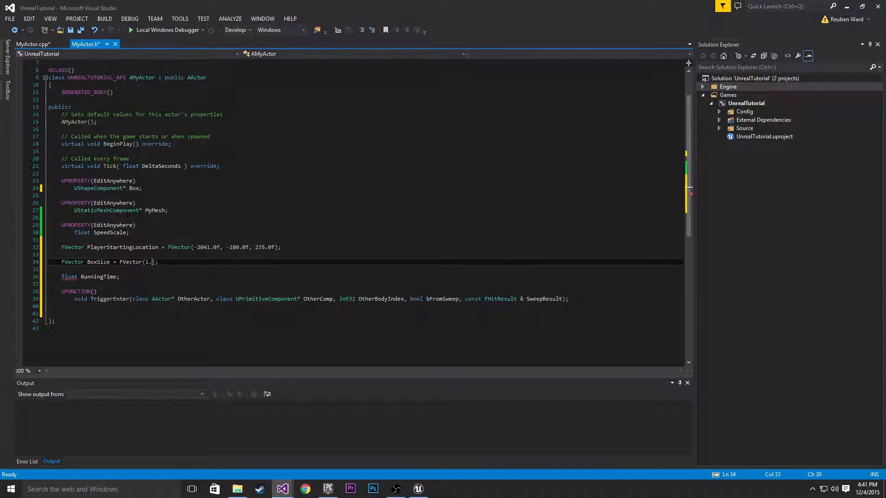
text(5f)
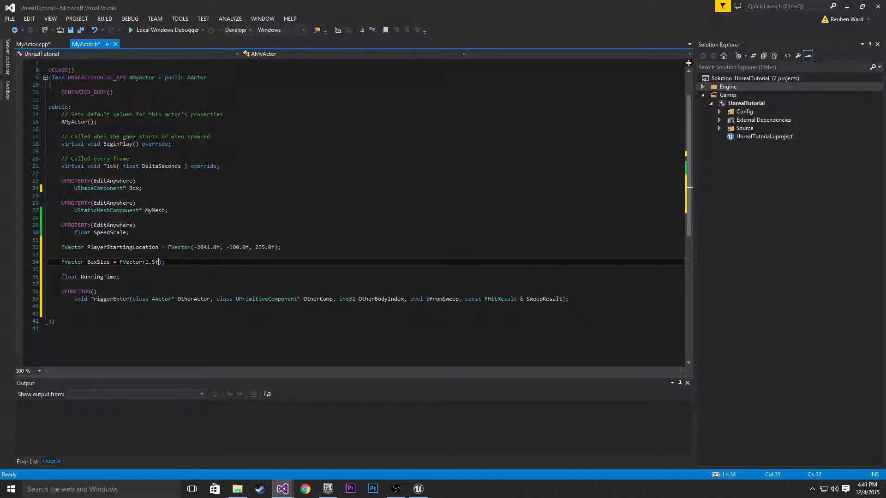
text(,1.f)
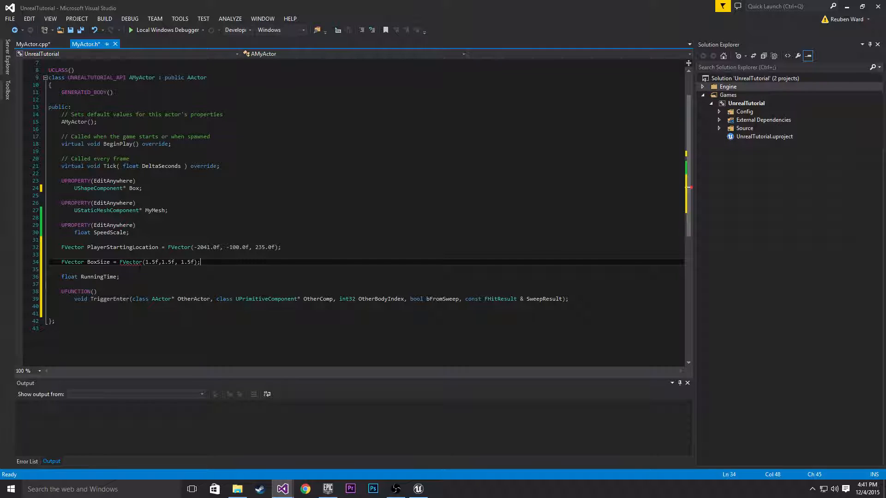
In MyActor.cpp's constructor scale the box with SetRelativeScale3D(BoxSize)
click(32, 44)
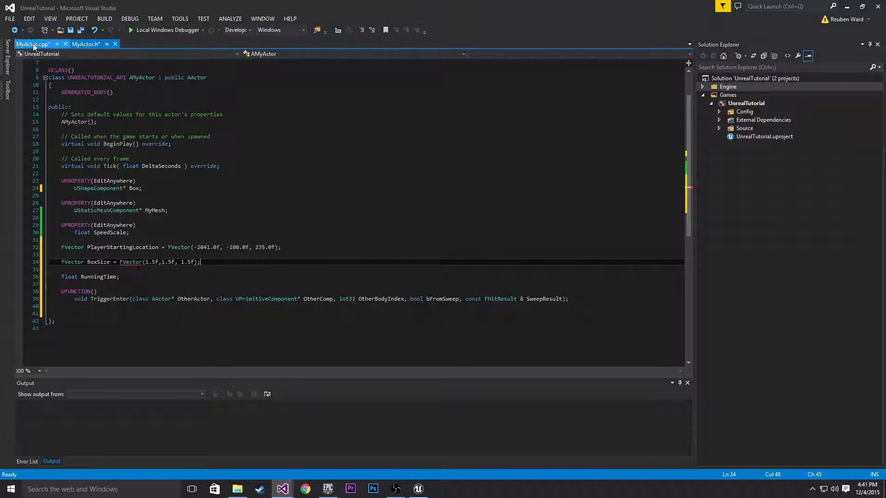
click(31, 45)
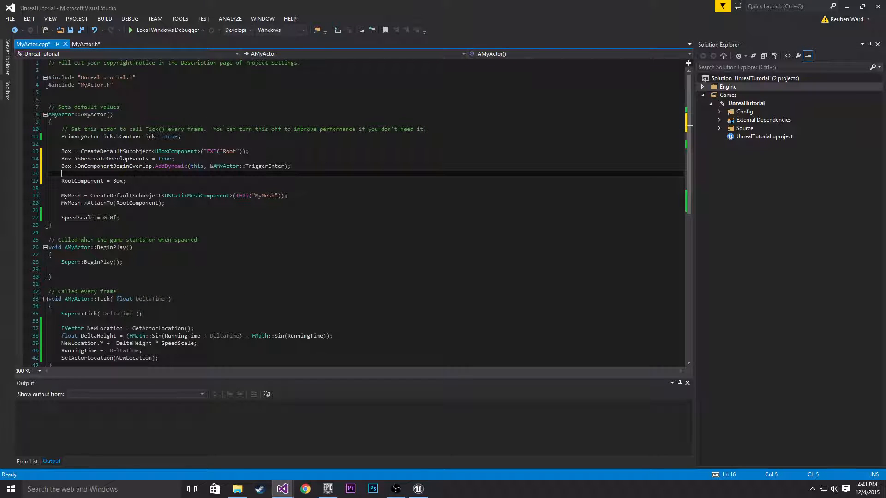
key(Backspace)
text(Box->SetRelativeScale3D();1)
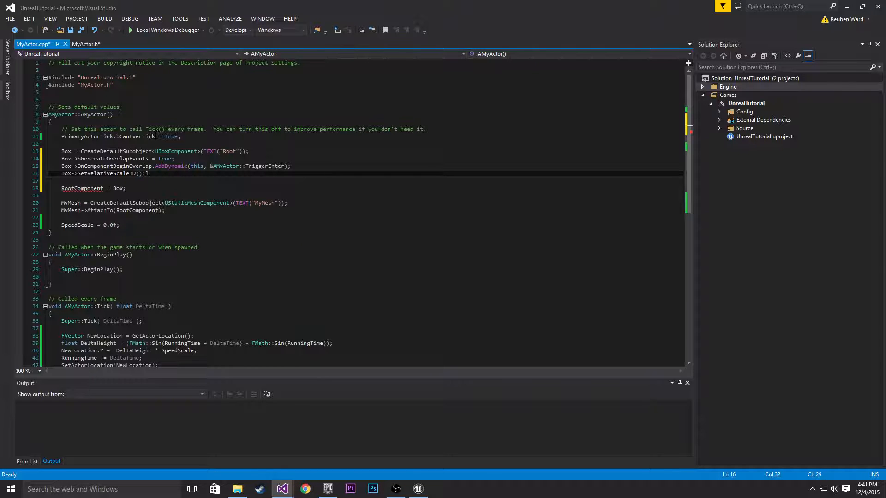
key(Backspace)
text(BoxSize)
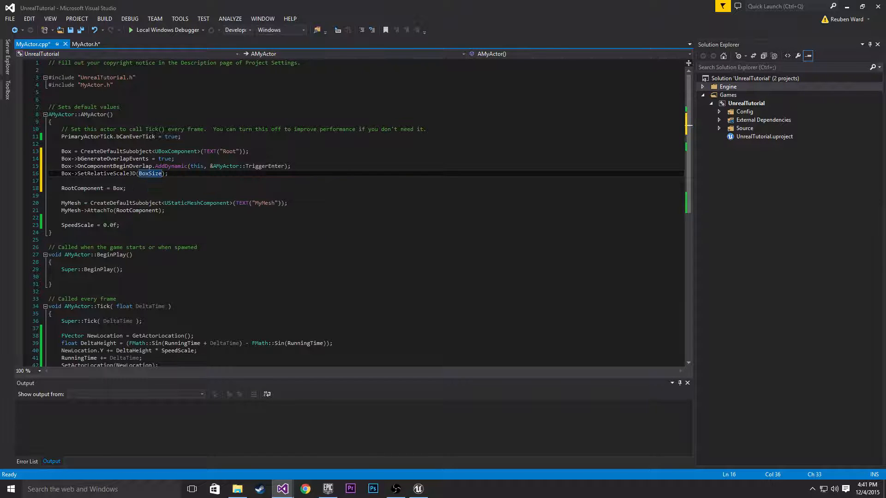
Go to the TriggerEnter declaration in MyActor.h to copy its line
click(85, 44)
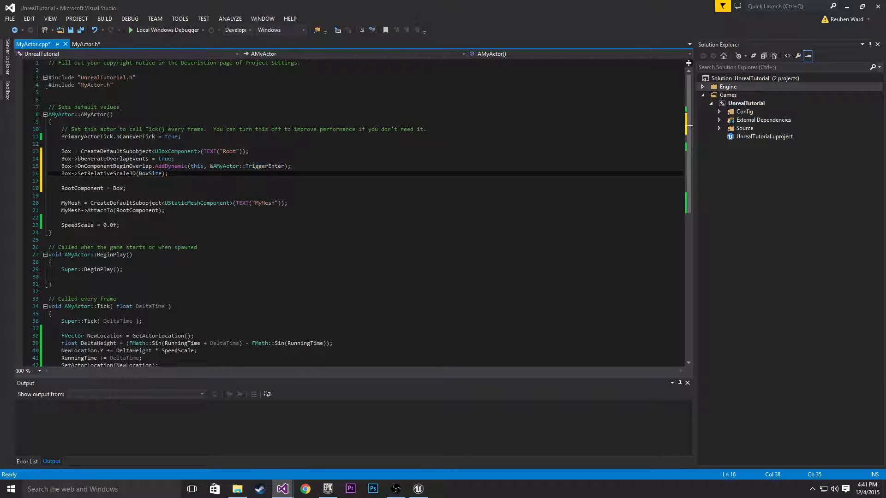
scroll(down, 3)
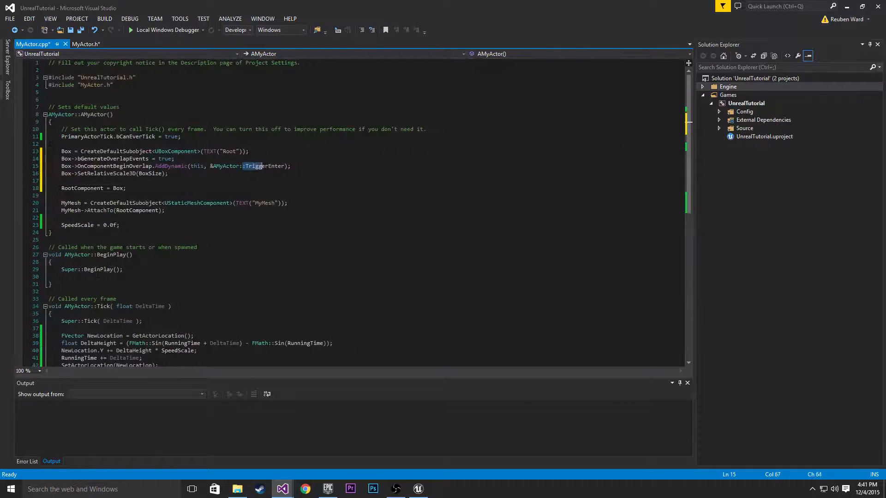
click(85, 44)
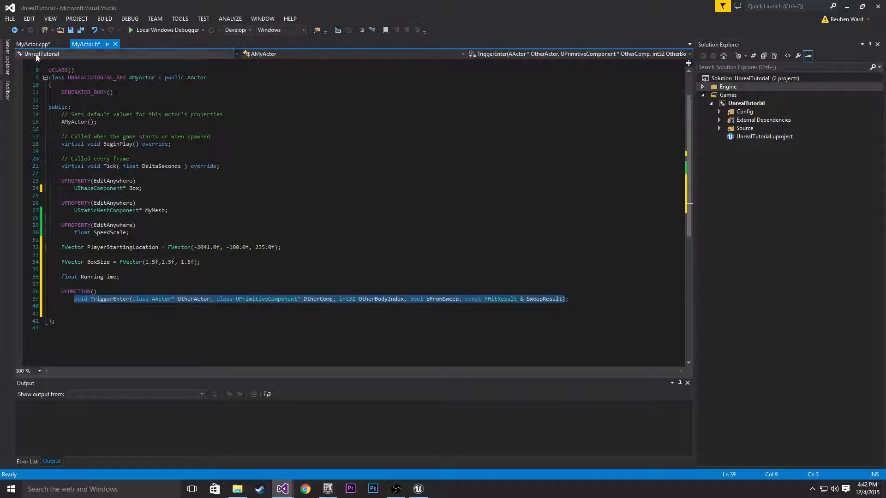
Define AMyActor::TriggerEnter at the end of MyActor.cpp with a 'teleport them back' comment
click(33, 44)
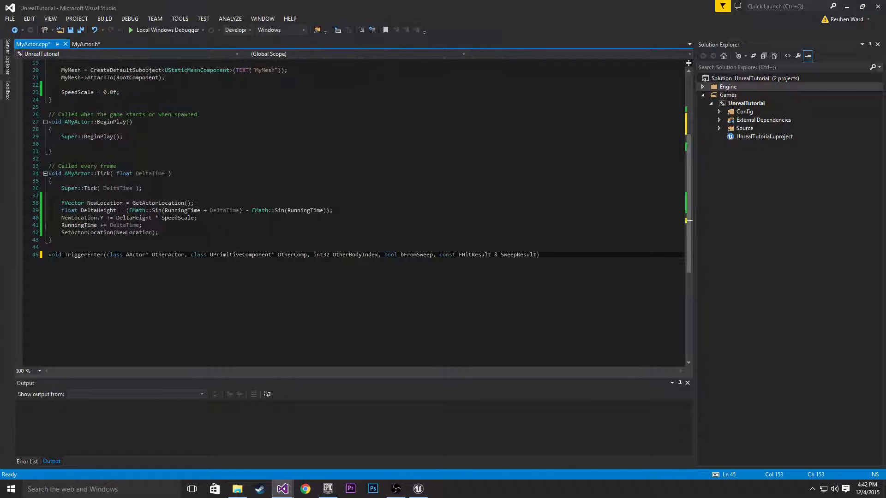
click(48, 254)
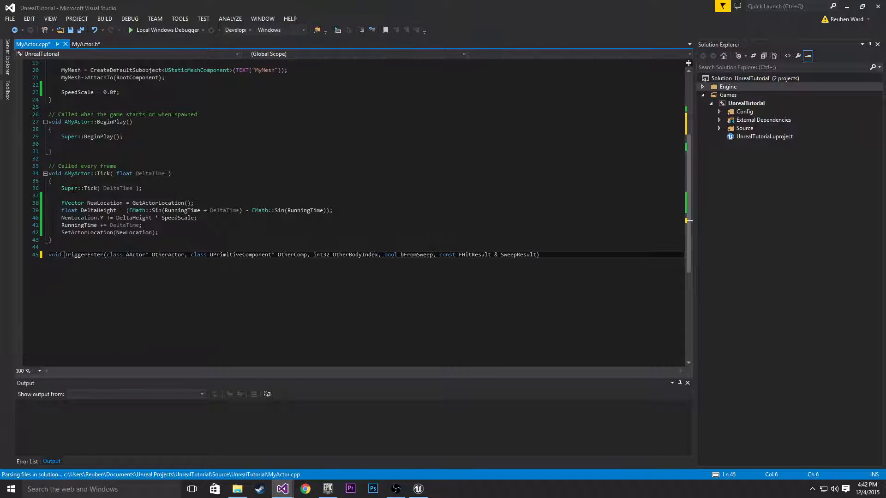
text(AMyActor::)
text({)
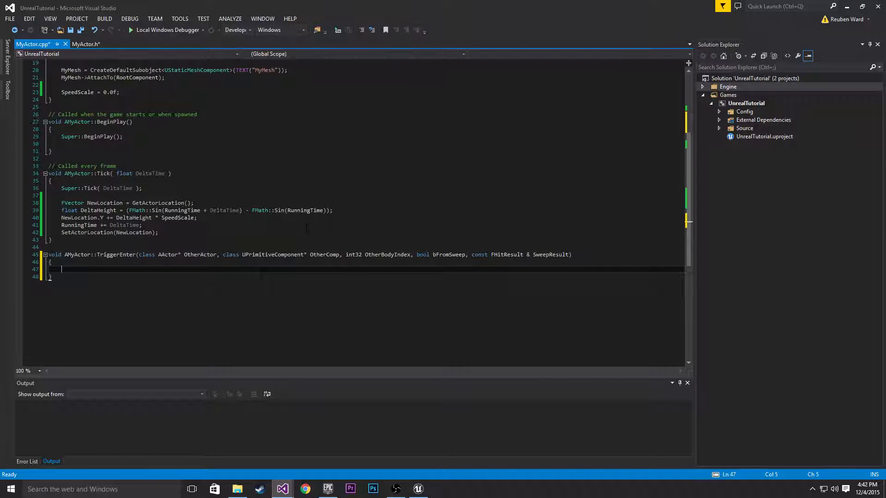
text(//)
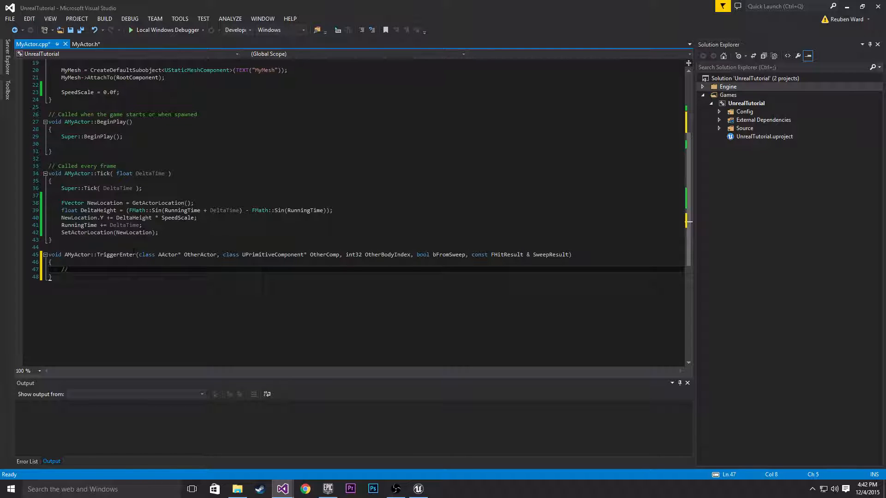
text(When player is)
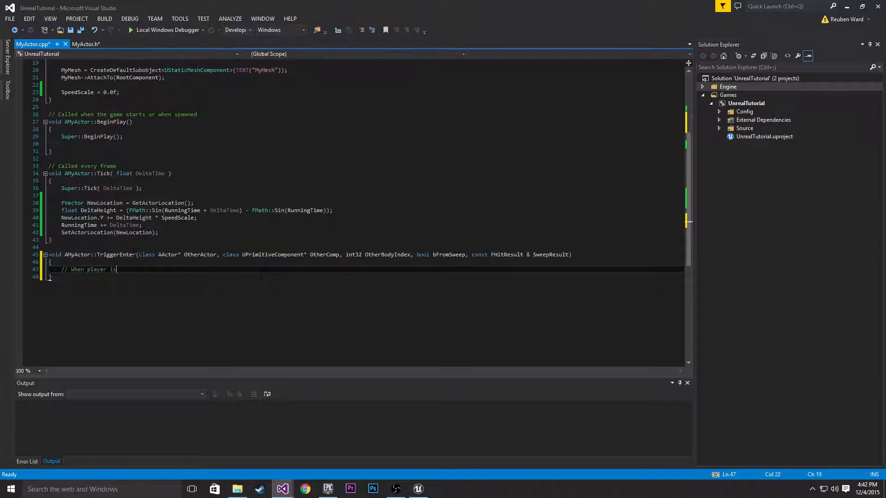
text(hit by the rock.)
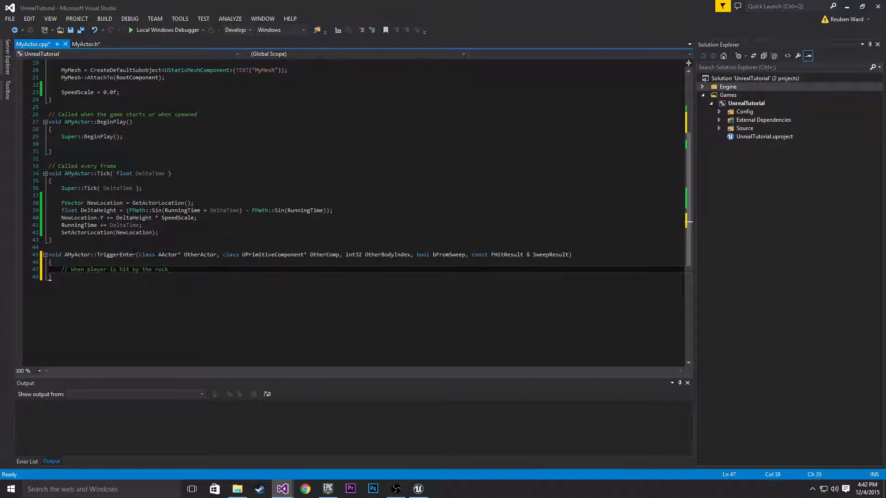
text(teleport them)
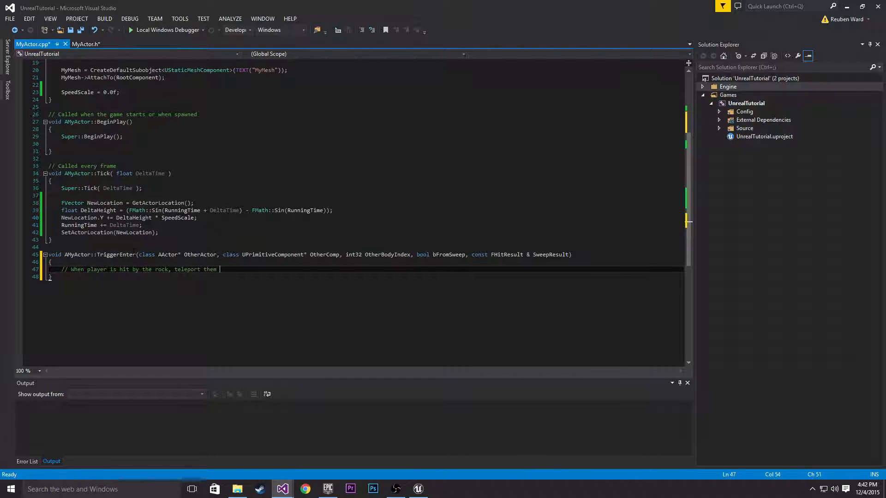
text(back tot)
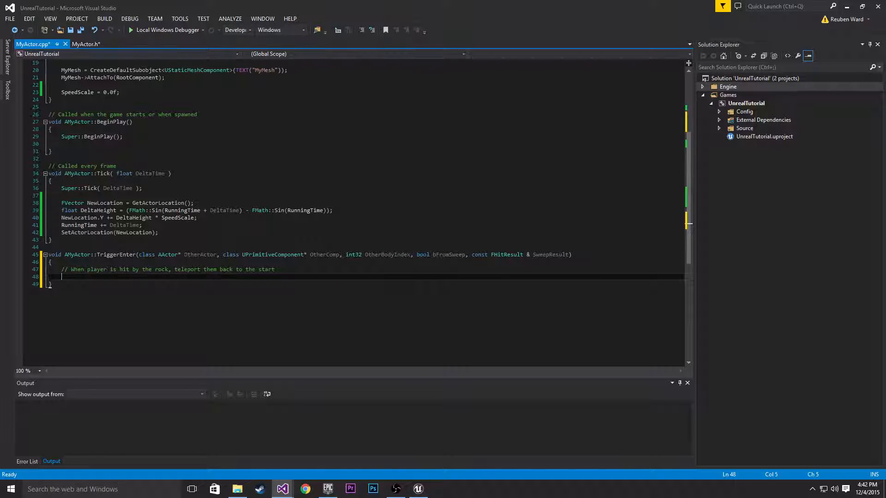
Make TriggerEnter call OtherActor->SetActorLocation(PlayerStartingLocation);
text(Oth)
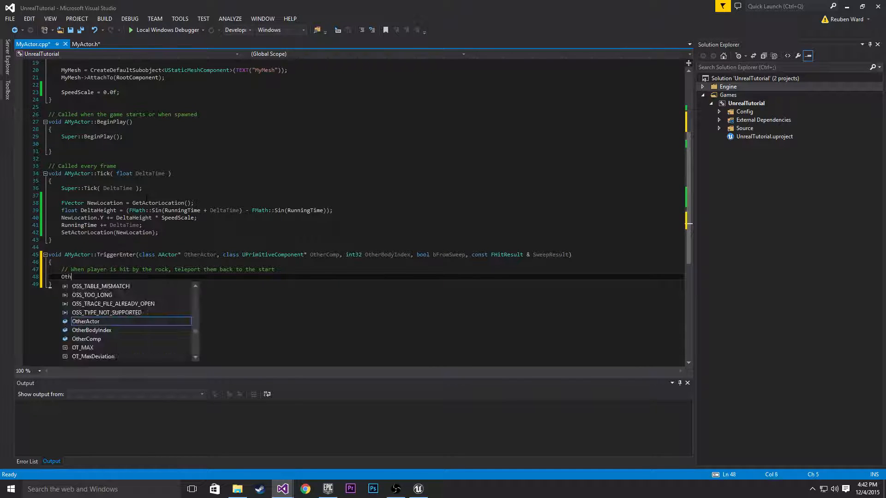
text(erActor->SetActorLocation)
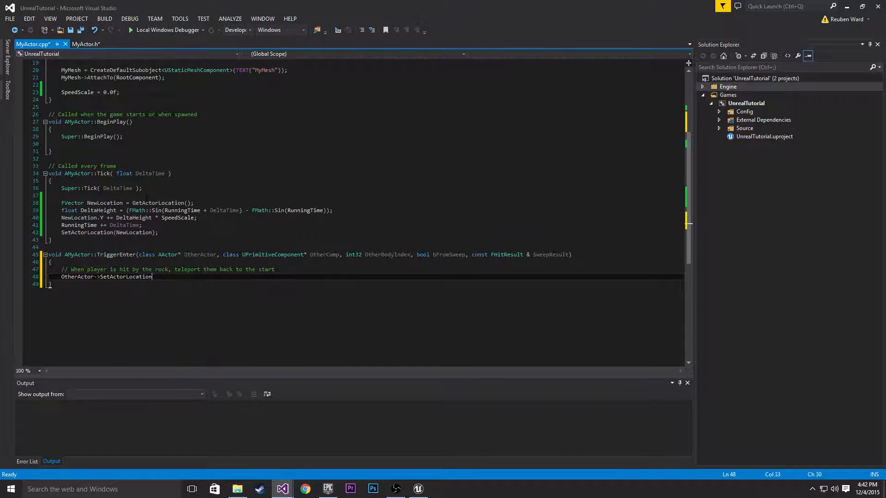
text((P);)
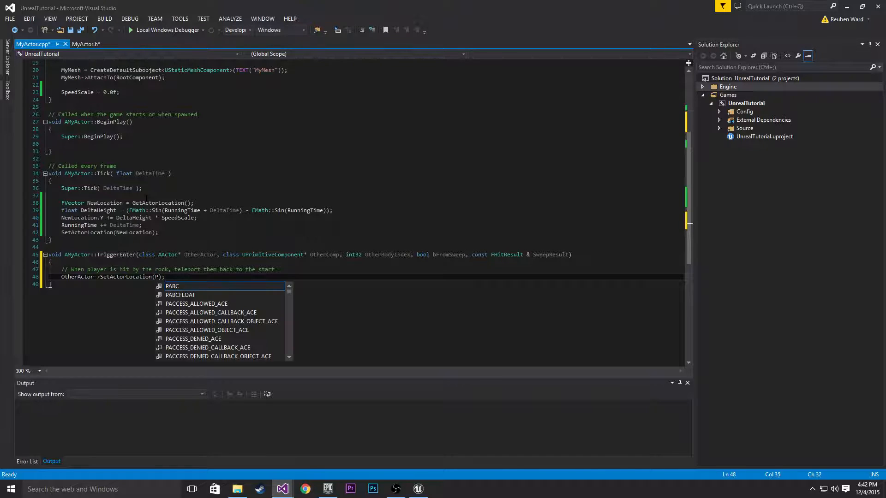
text(layerStartingLocation)
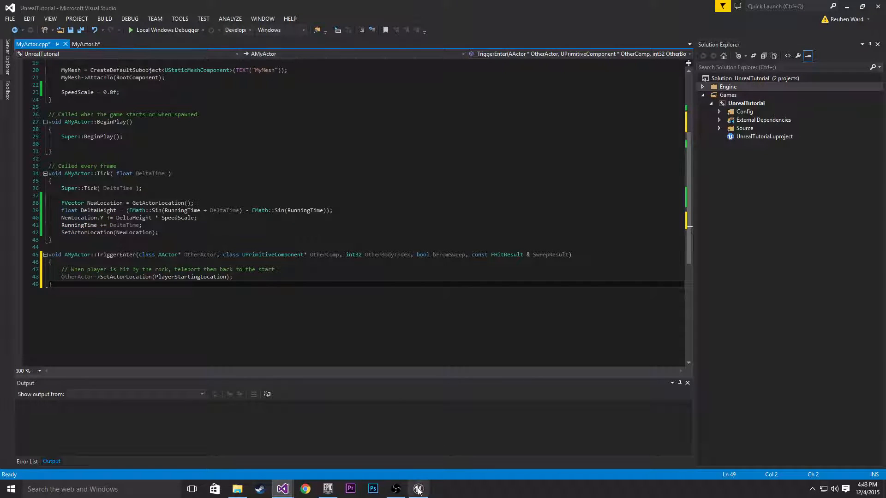
Compile in Unreal, read the Compiler Log's member 'Box' conflict error, and return to the code
click(418, 489)
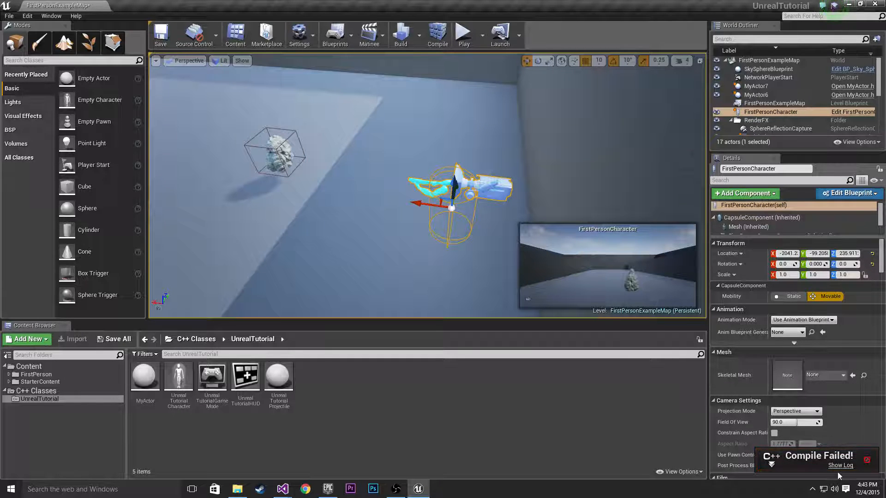
click(840, 465)
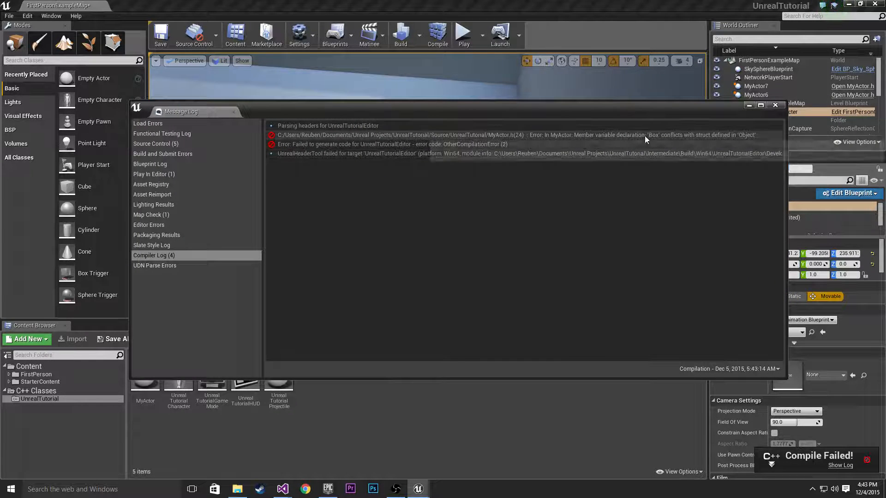
mouse_move(640, 135)
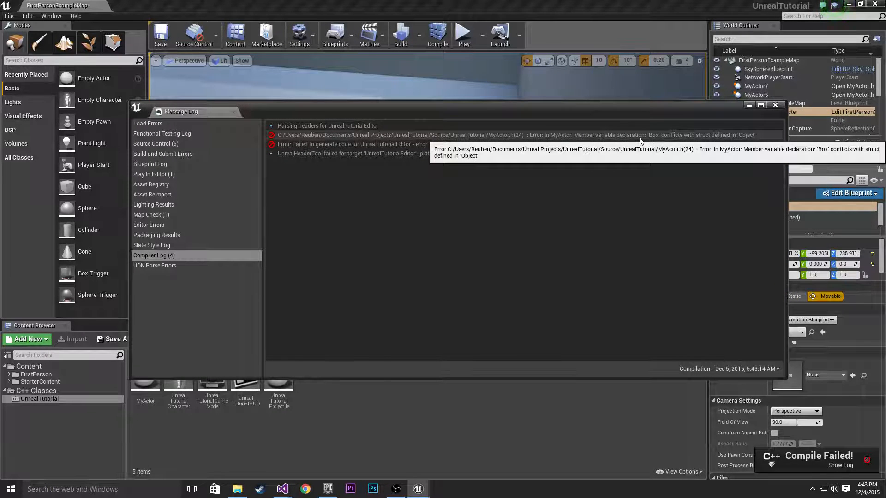
mouse_move(513, 183)
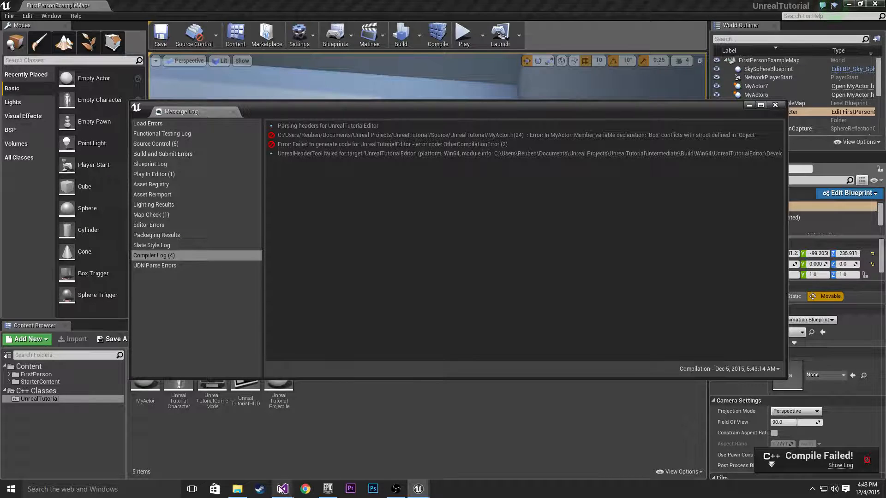
click(282, 489)
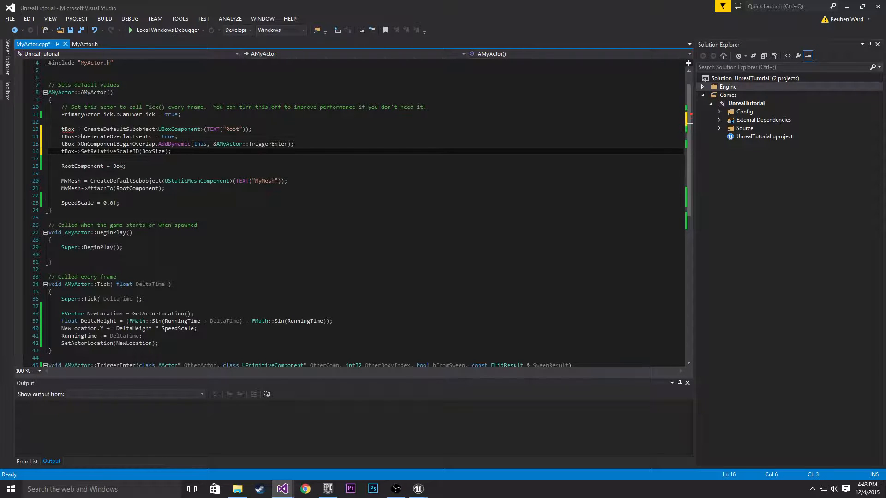
Rename Box to tBox in MyActor.h and MyActor.cpp, finding remaining occurrences with Ctrl+F
click(85, 44)
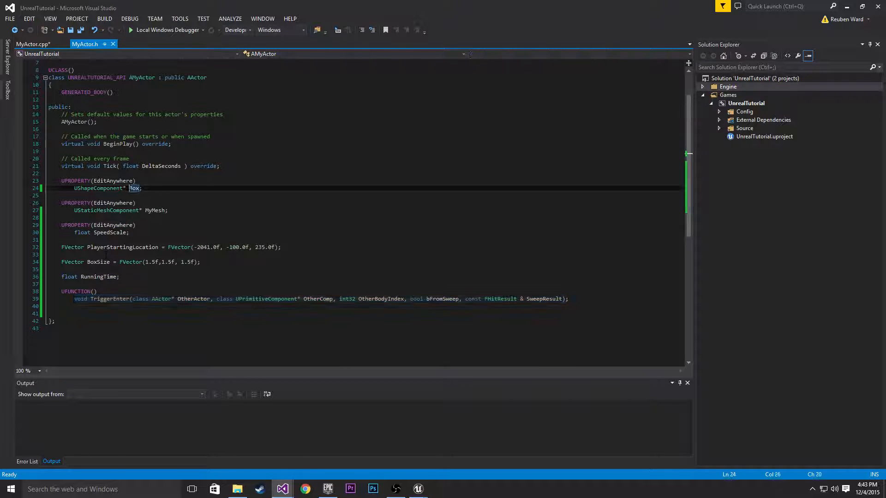
click(33, 44)
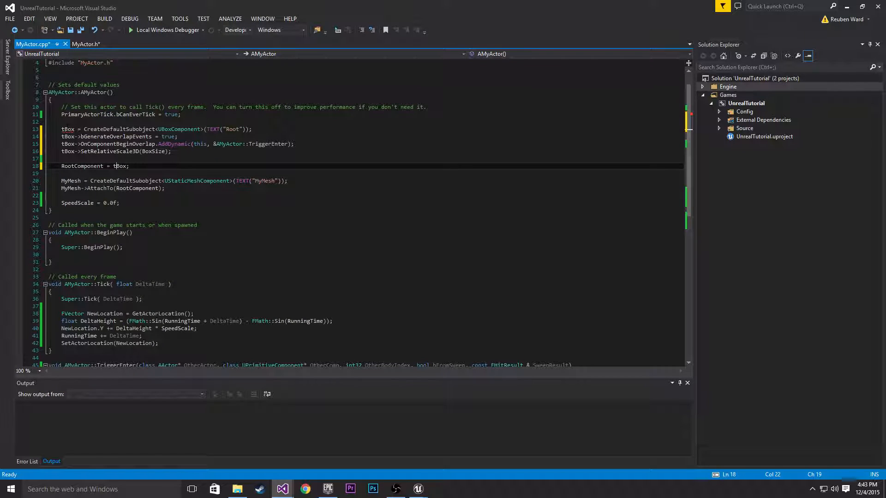
mouse_move(68, 128)
text(B)
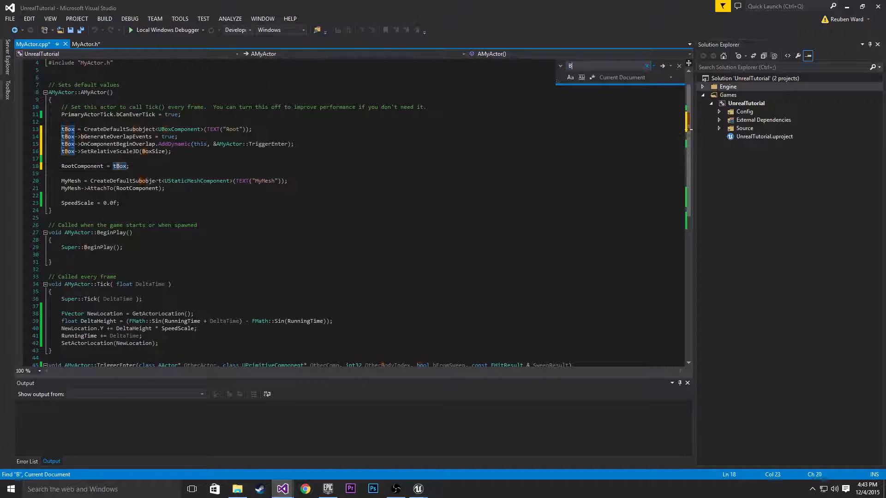
text(ox)
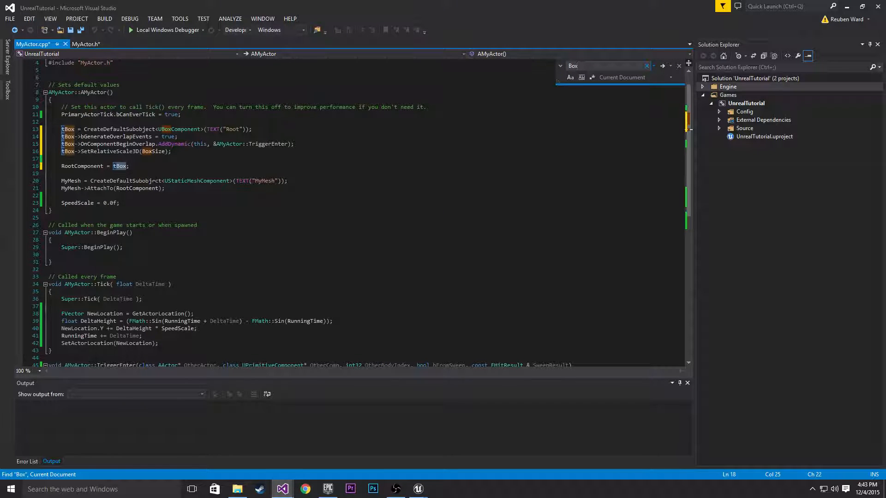
scroll(down, 3)
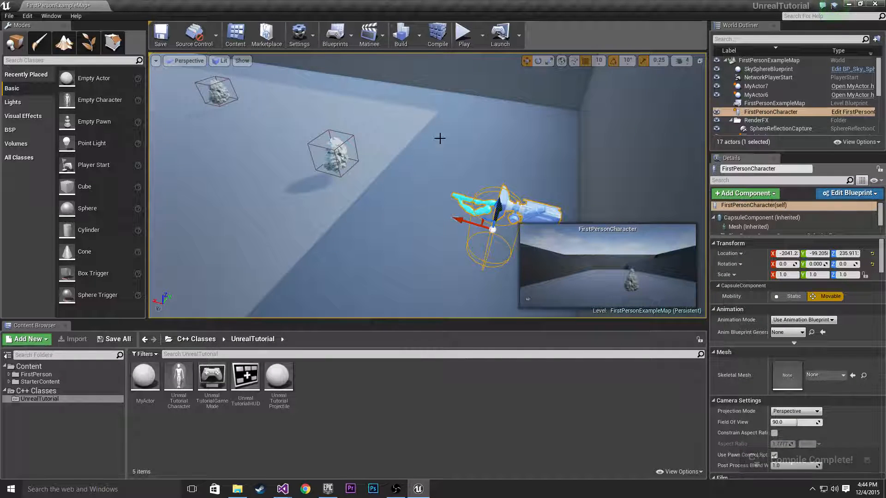
Drag two more MyActor rocks into the level so MyActor6 to MyActor9 line the floor
click(462, 35)
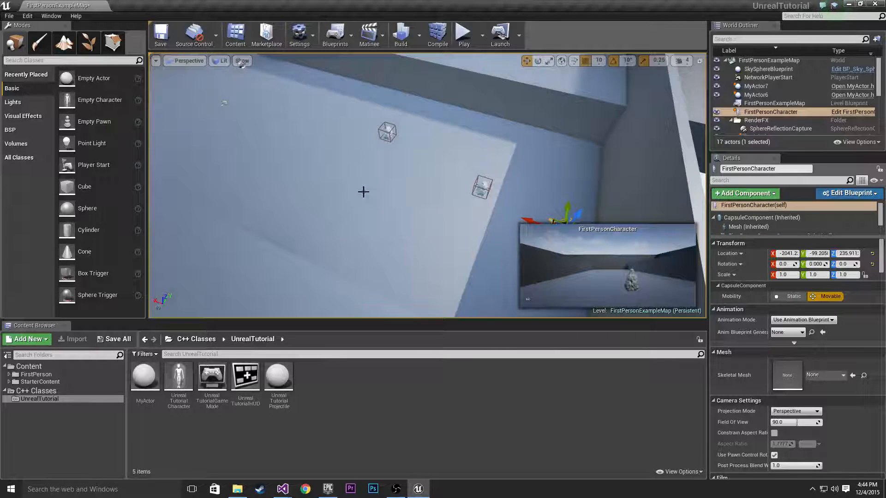
click(755, 94)
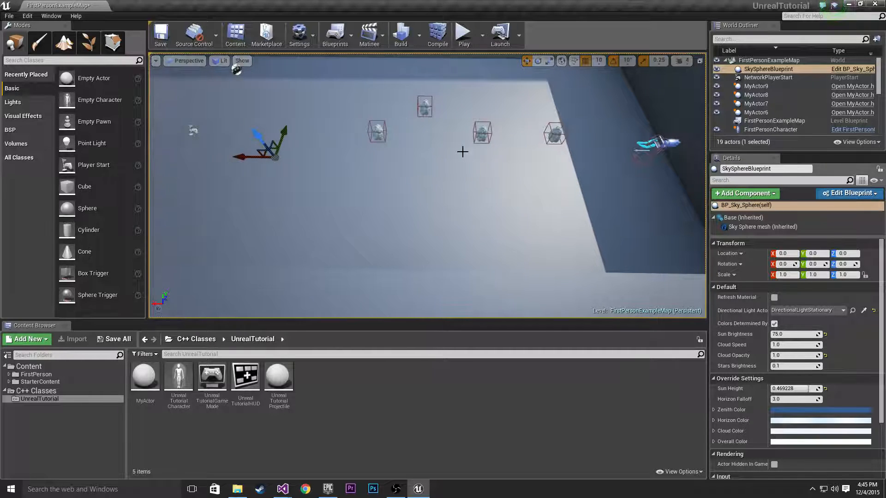
click(145, 375)
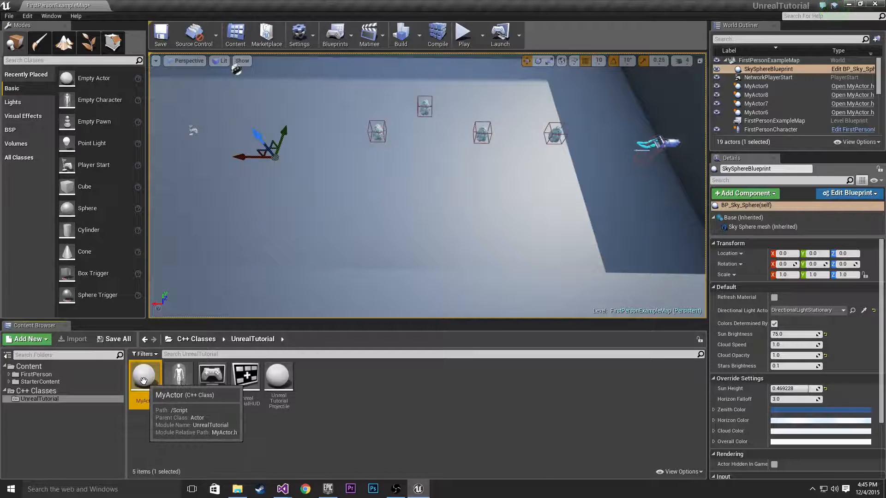
right_click(144, 375)
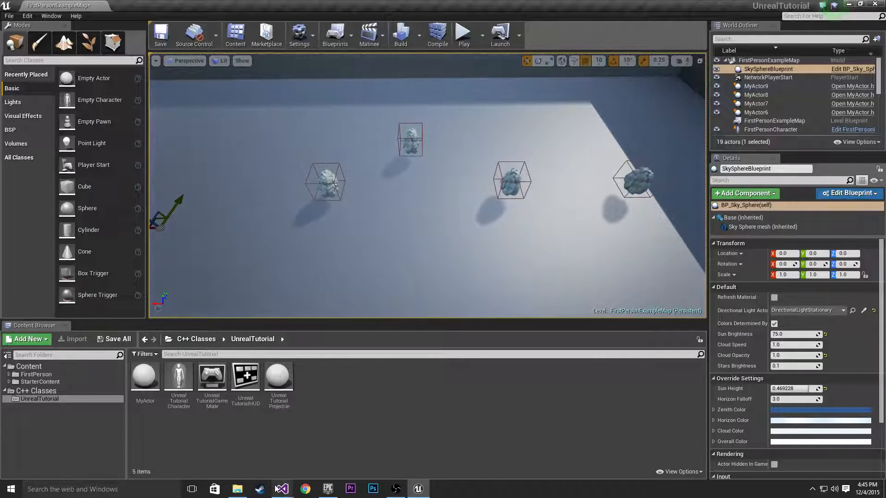
click(281, 489)
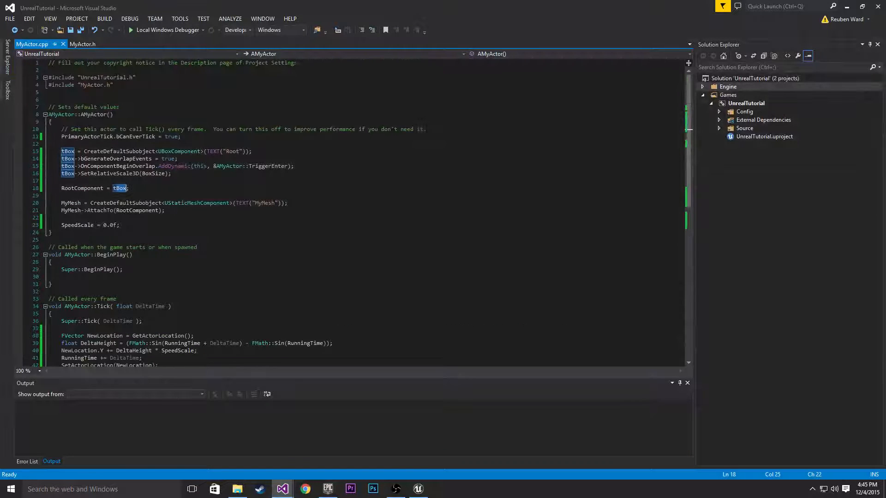
Declare UPROPERTY(EditAnywhere) bool bMovesYAxis = true; in MyActor.h after TriggerEnter
click(83, 44)
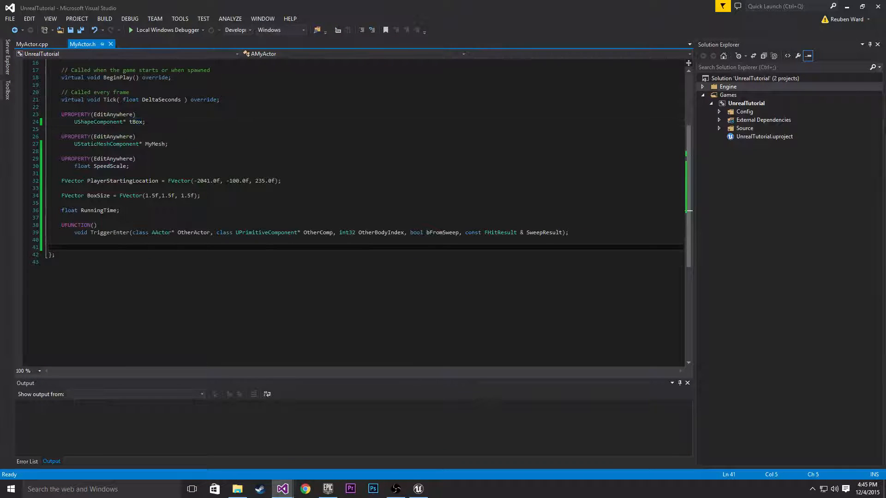
text(bool)
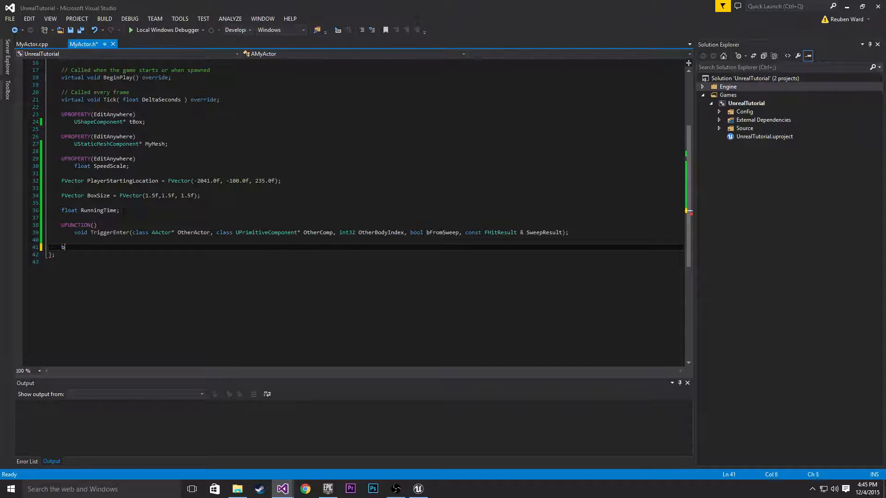
text(UPROPERTY(EditA)
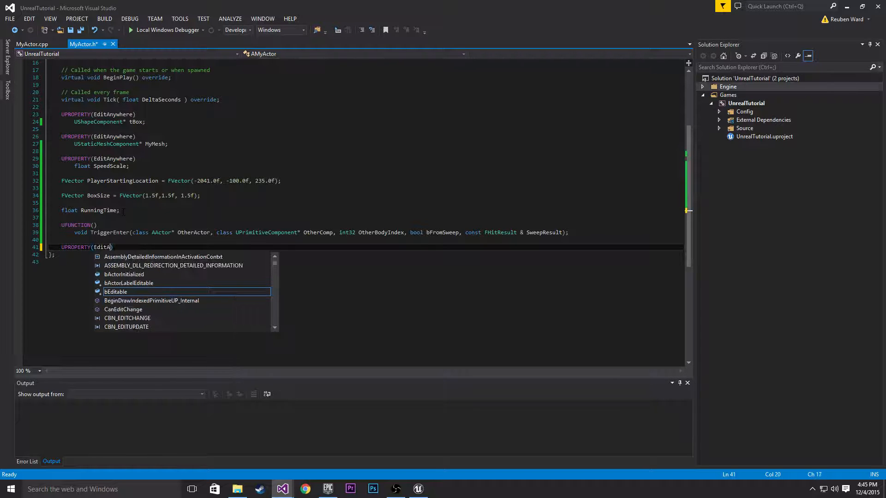
text(nywhere)
text(bool b)
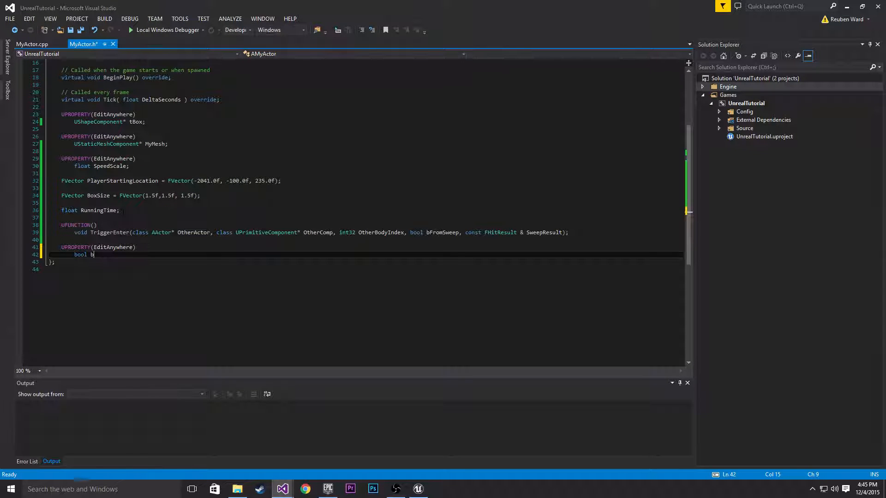
text(Moves)
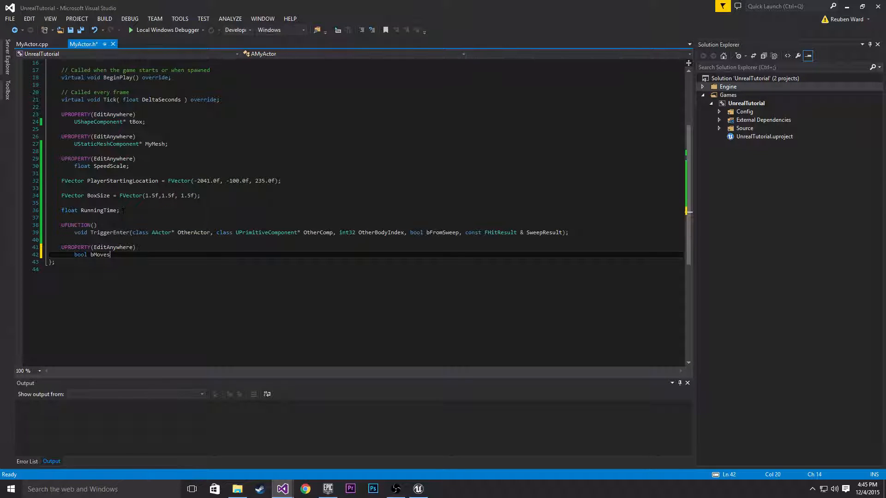
double_click(100, 254)
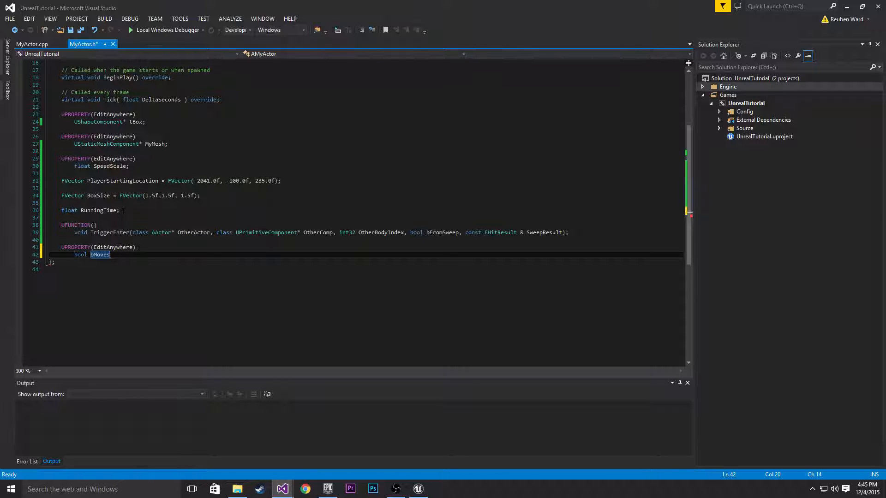
text(YA)
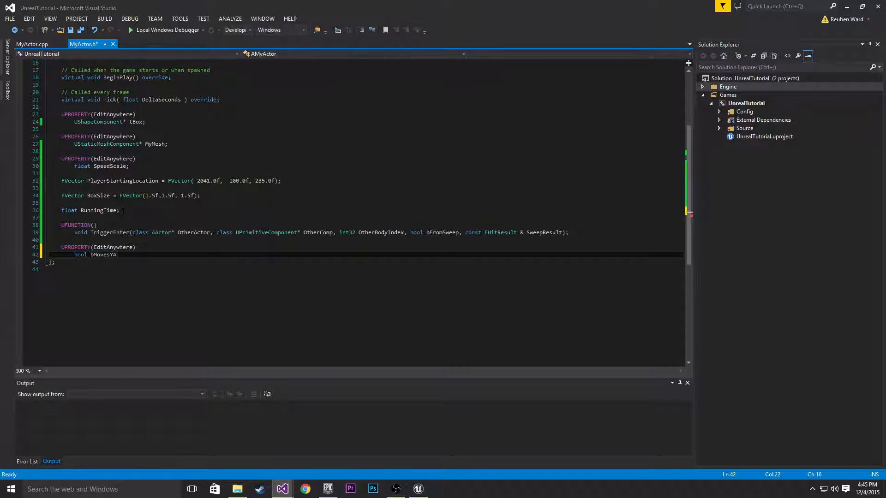
text(xis;)
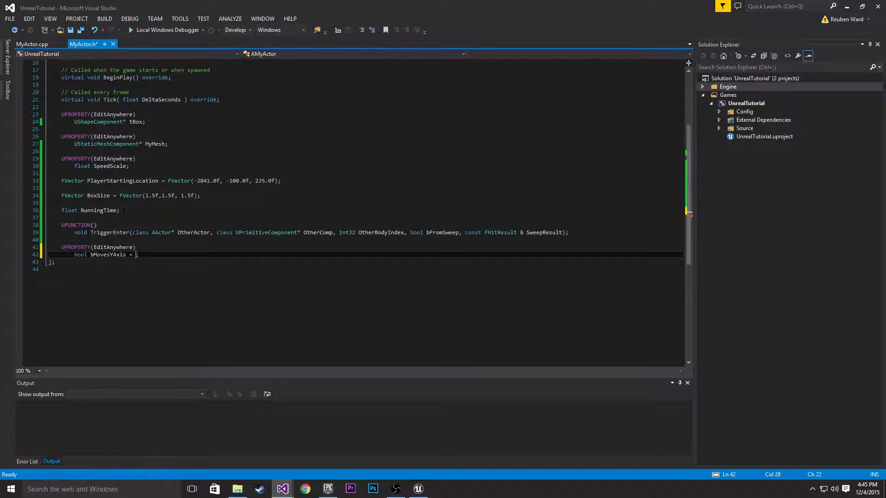
text(true)
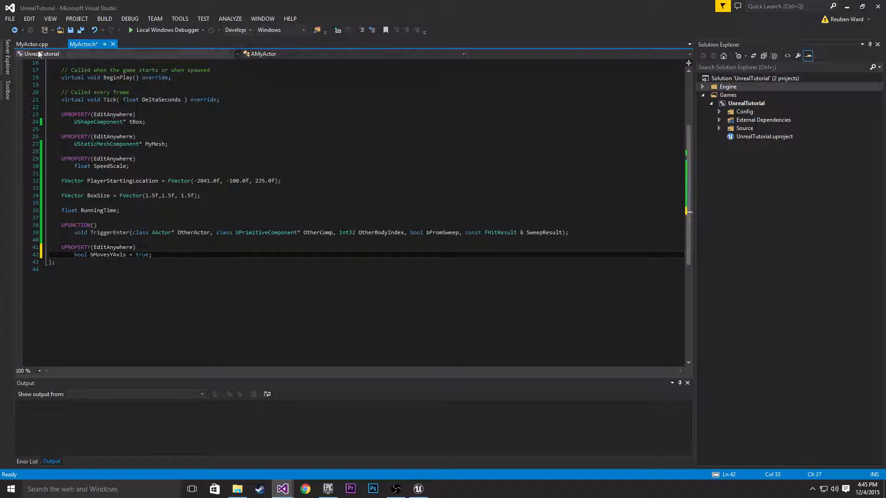
In Tick, move NewLocation.Y if bMovesYAxis, else NewLocation.X += DeltaHeight * SpeedScale
click(32, 44)
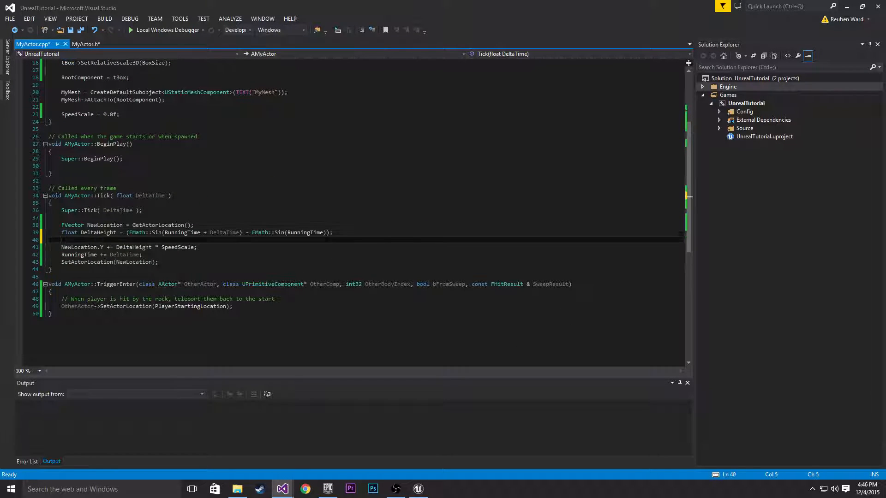
text(if ())
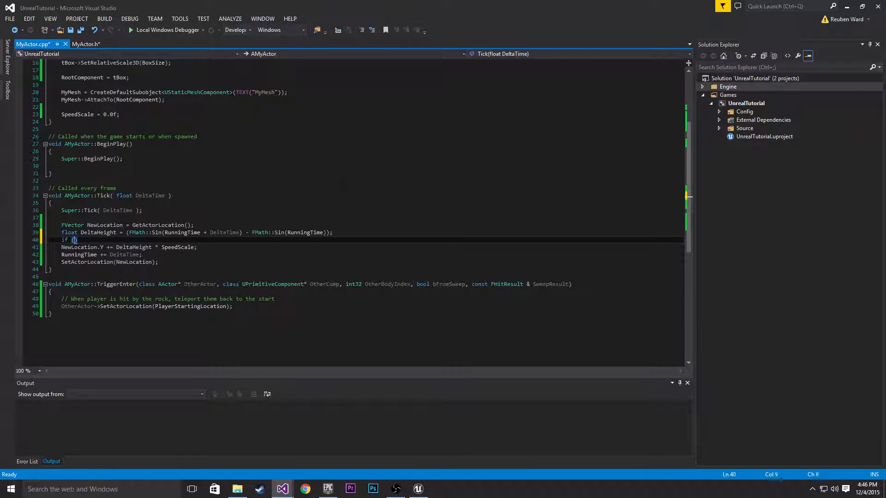
text(bm)
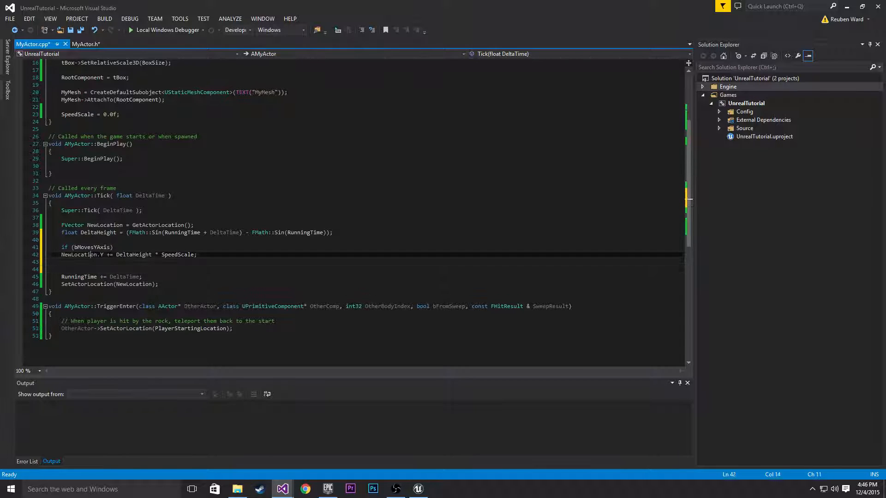
text(else)
click(362, 269)
text(NewLoca)
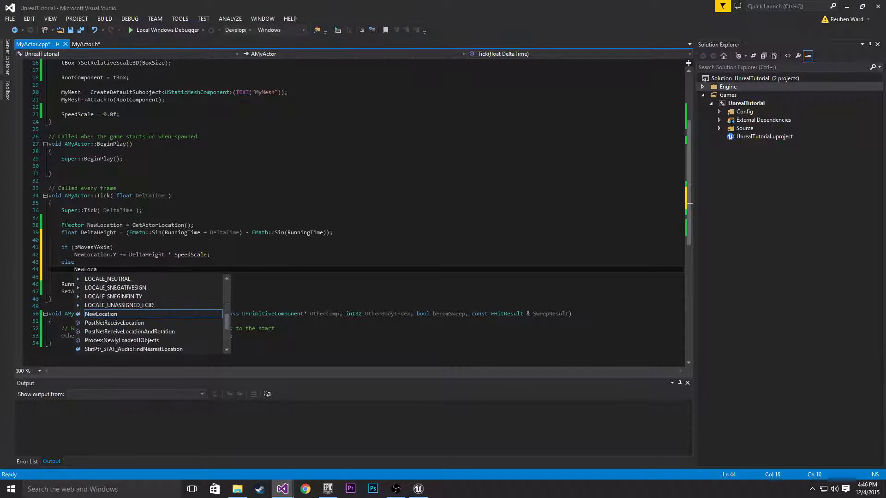
text(.X)
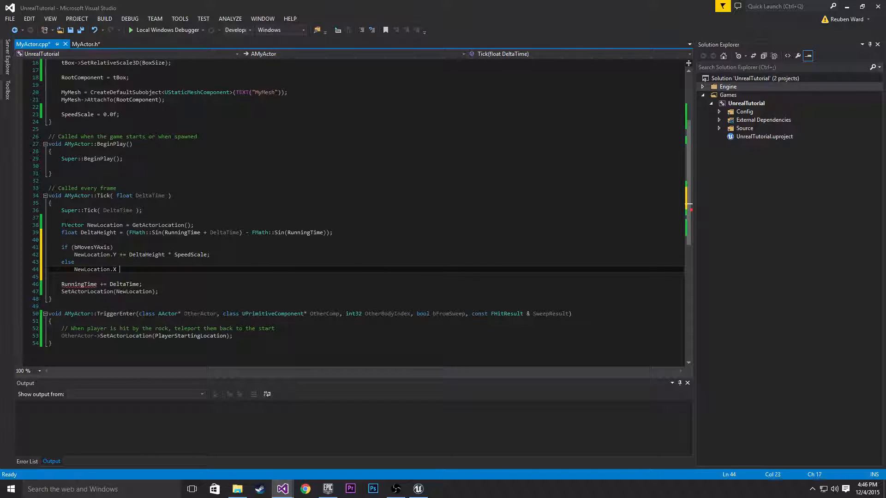
text(+= DeltaHeight * SpeedScale)
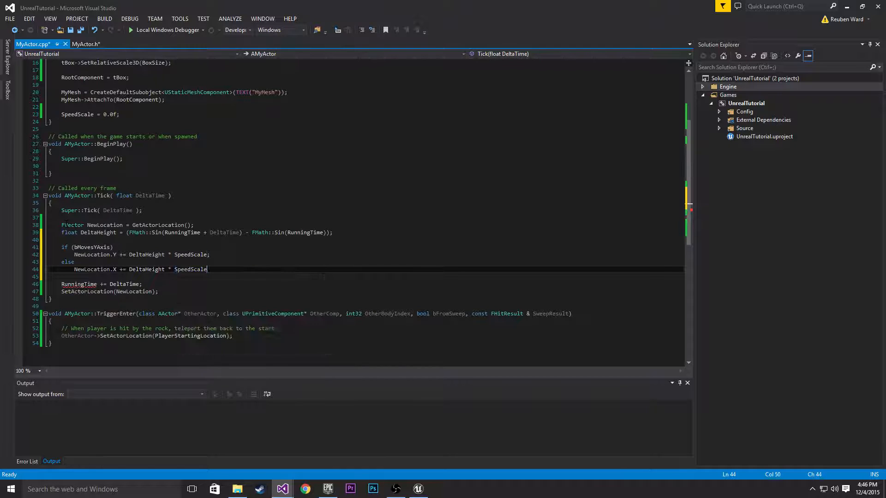
text(;)
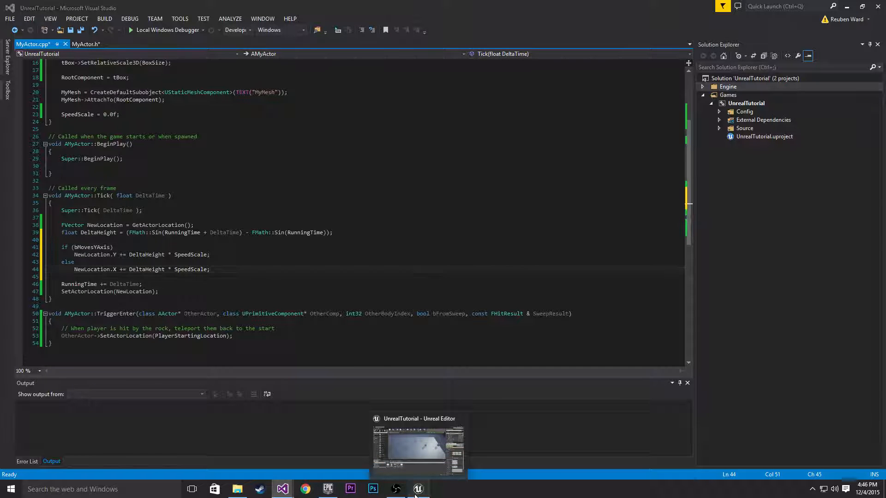
In Unreal, turn off Moves YAxis for MyActor9 and confirm MyActor6 still has it on
click(418, 489)
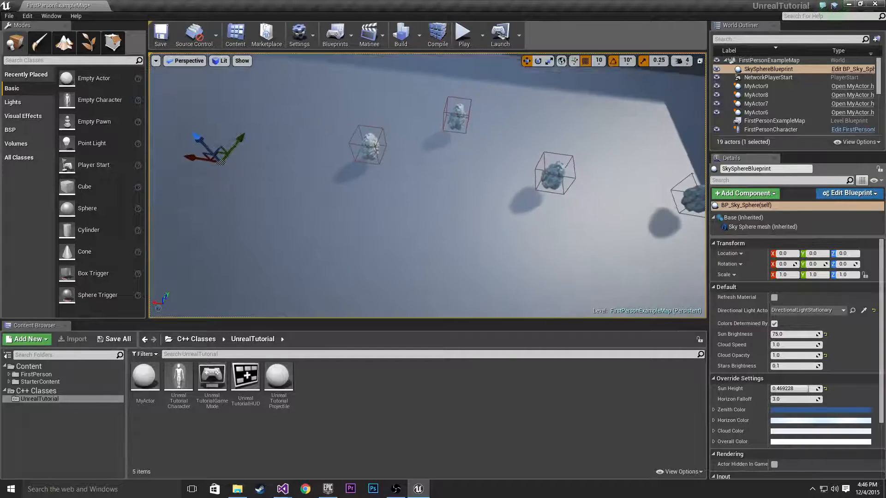
click(436, 34)
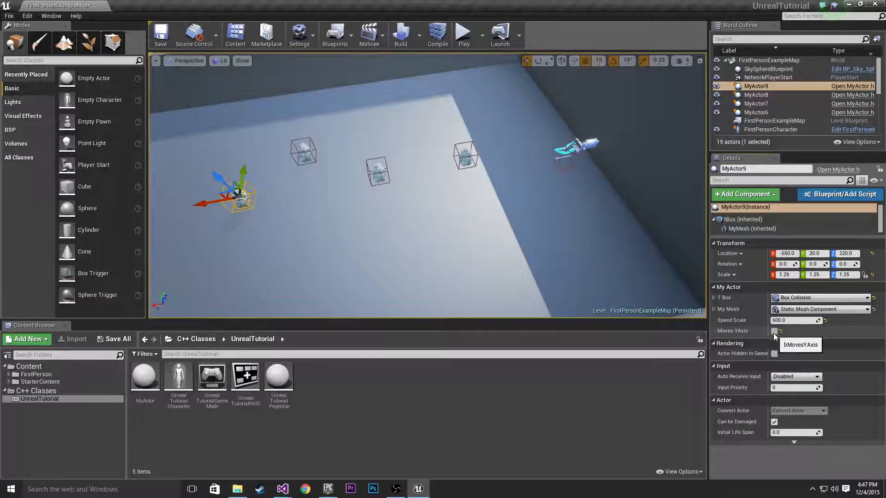
click(462, 34)
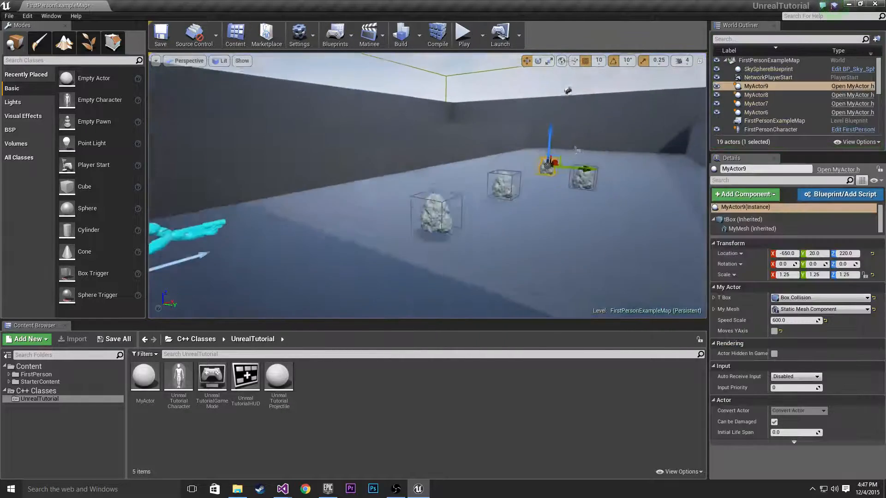
click(755, 112)
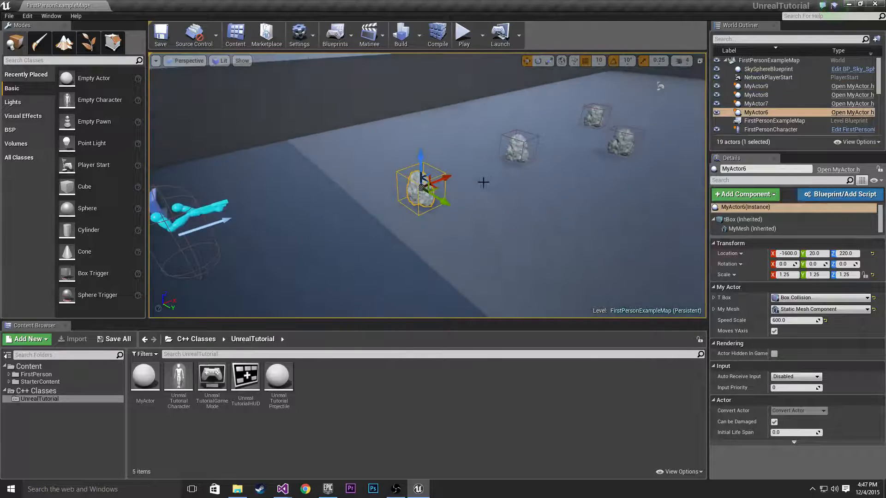